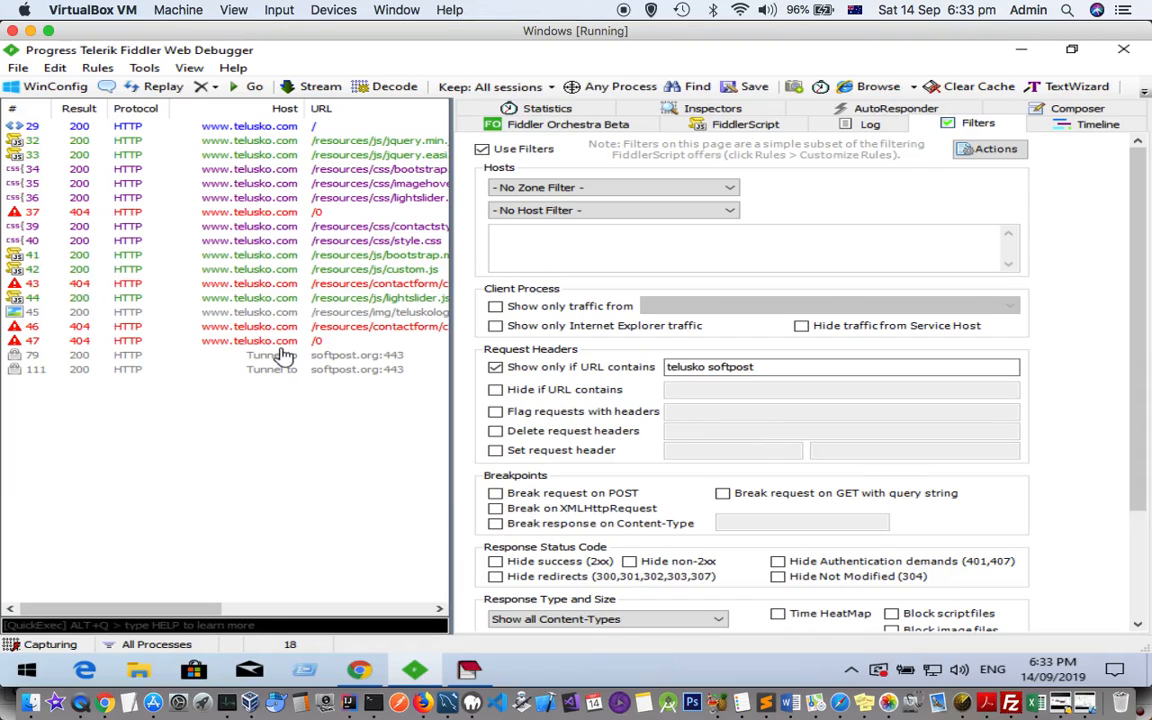
mouse_move(230, 328)
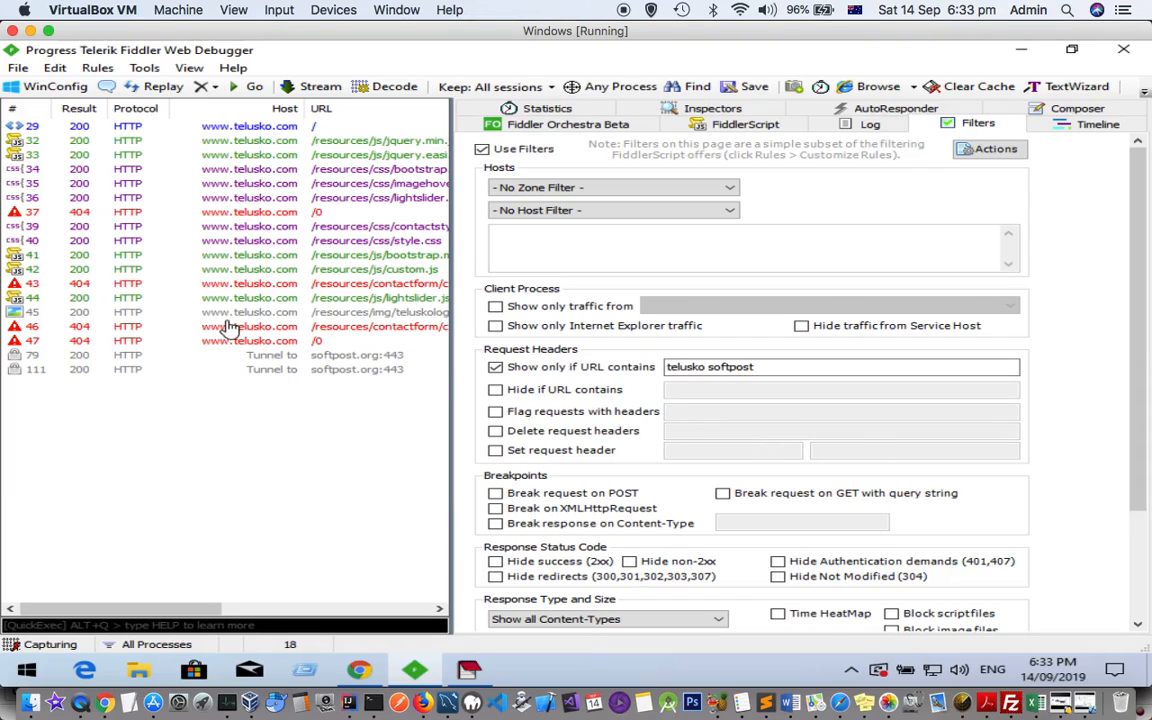
mouse_move(318, 348)
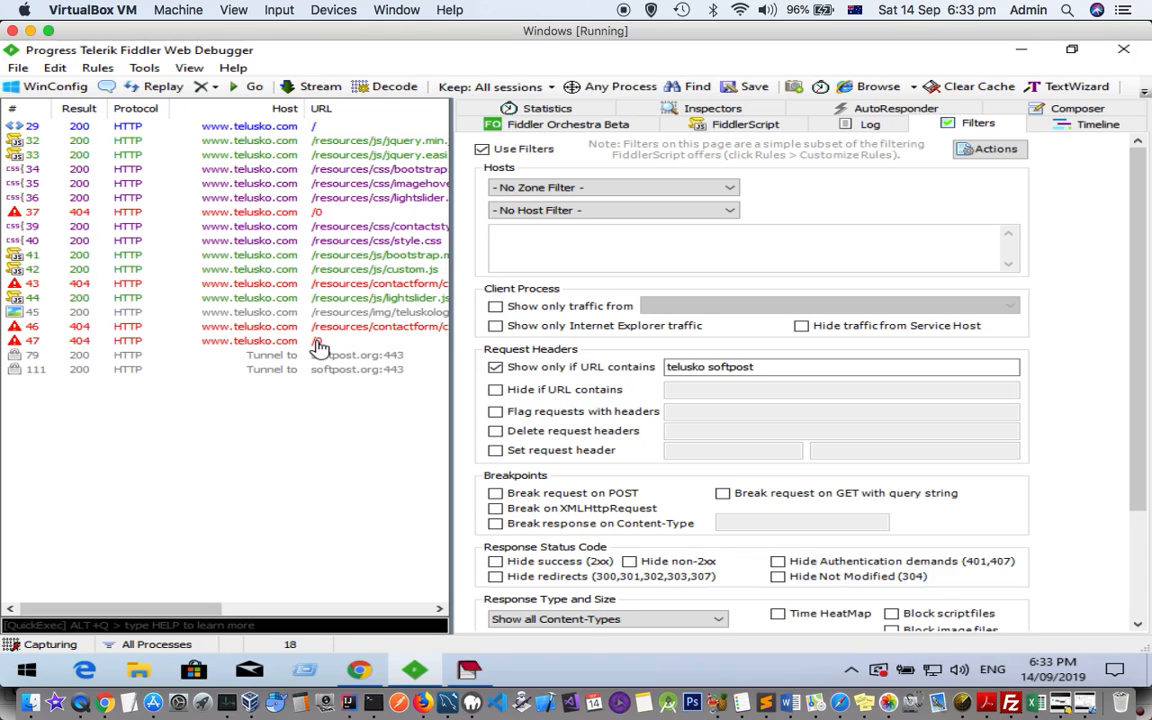
mouse_move(144, 276)
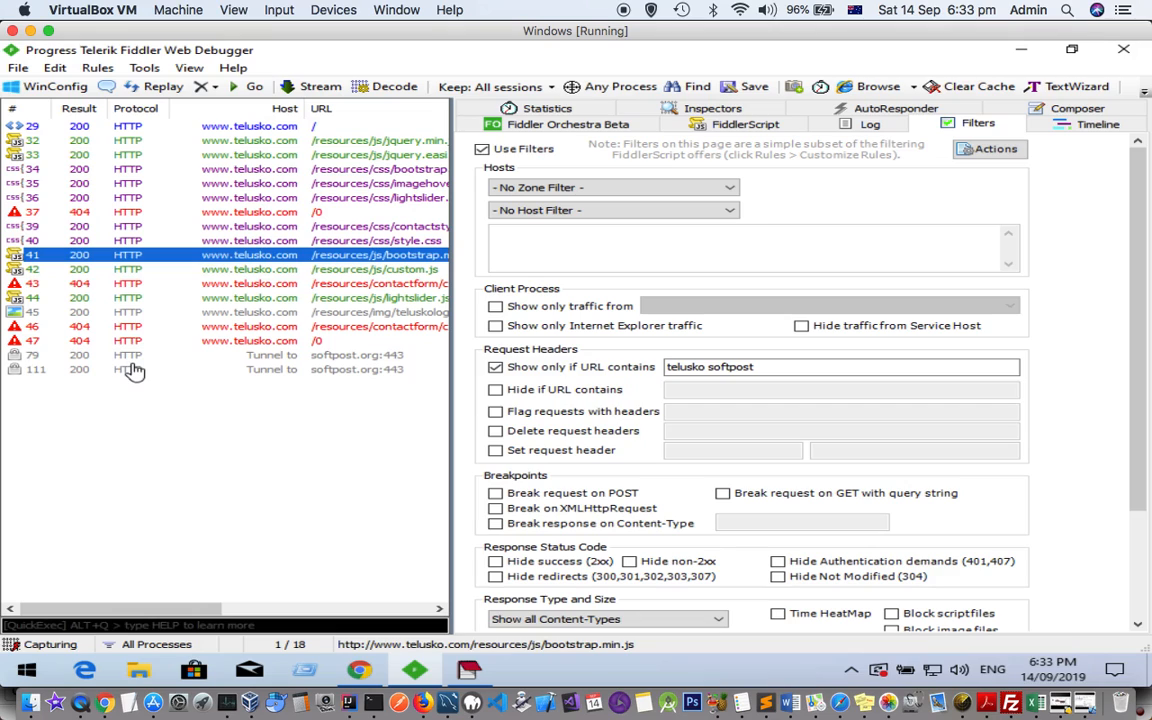
mouse_move(310, 372)
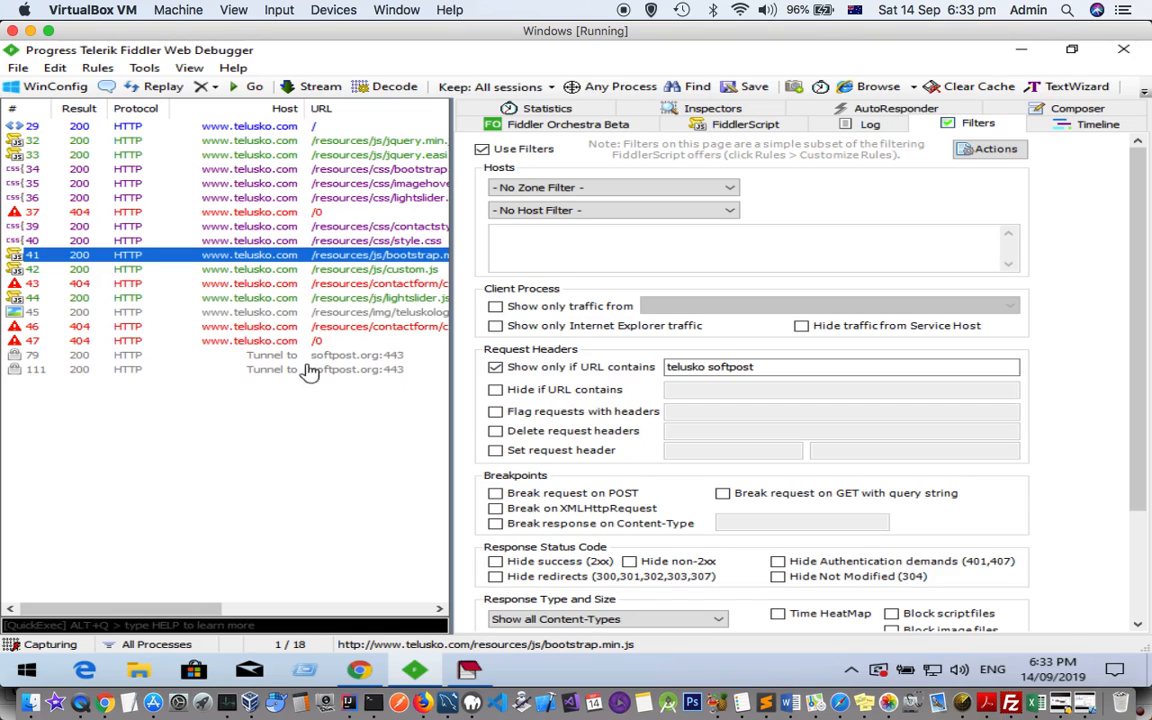
Step: Select the /resources/img/teluskologo.png session in the Web Sessions list
click(250, 312)
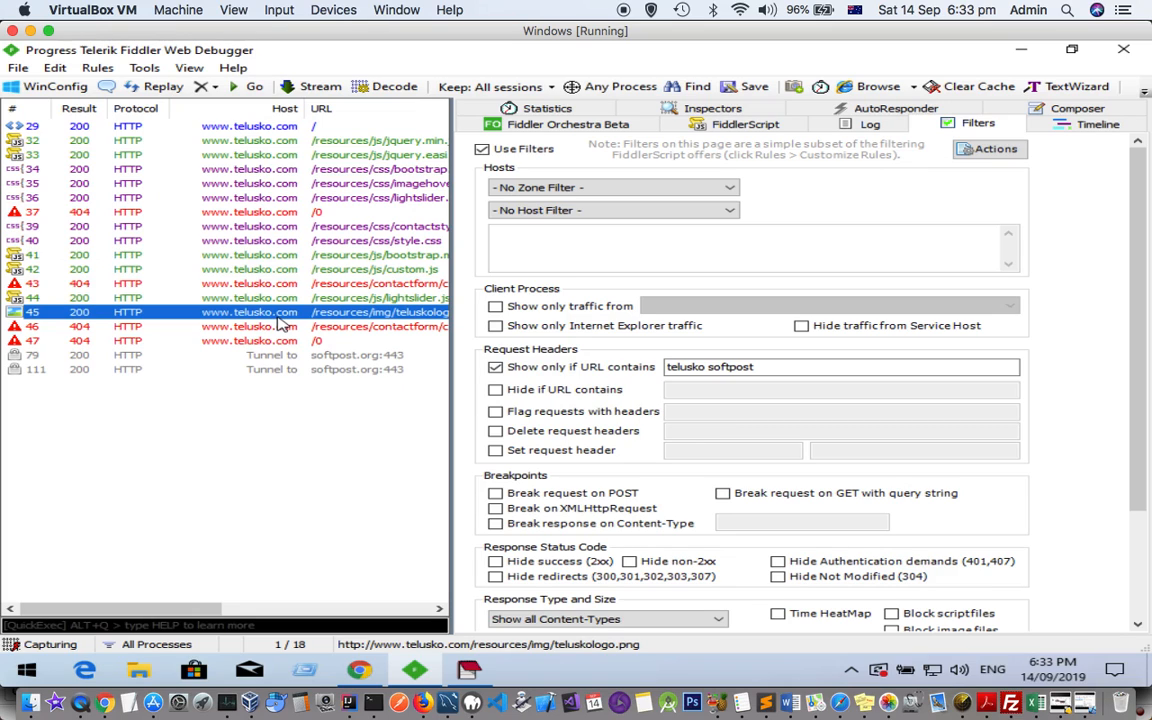
Step: View the logo request's headers and image preview in Inspectors, then its TextView response
click(712, 108)
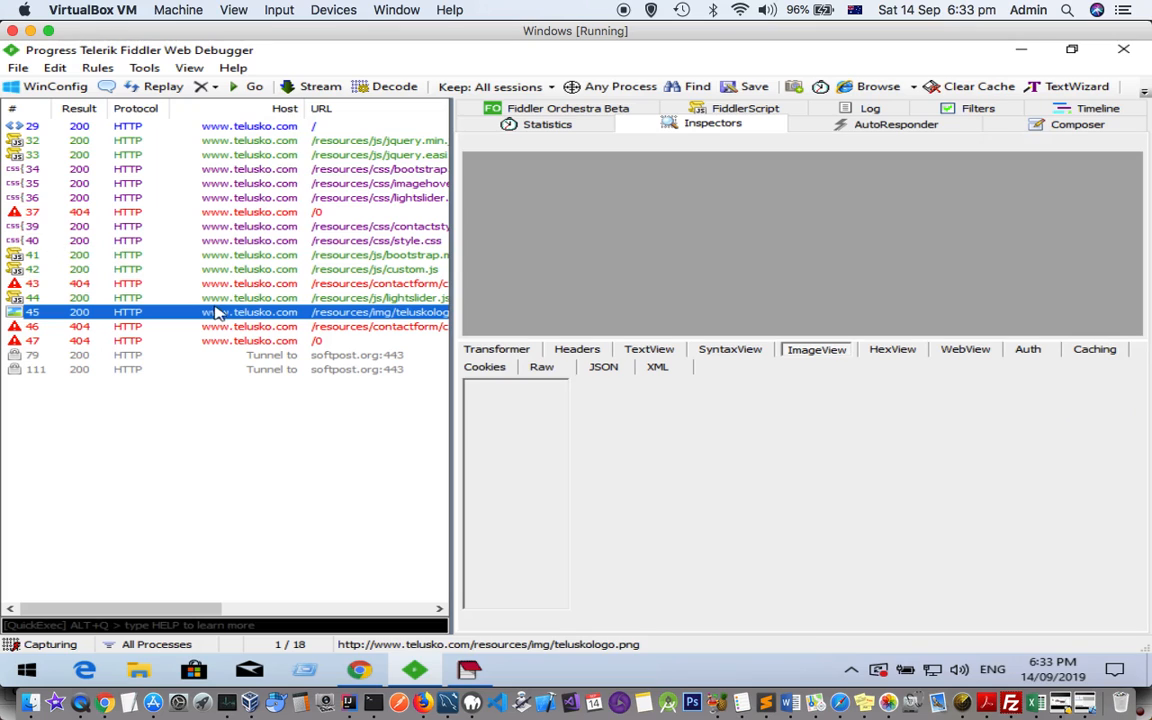
click(540, 366)
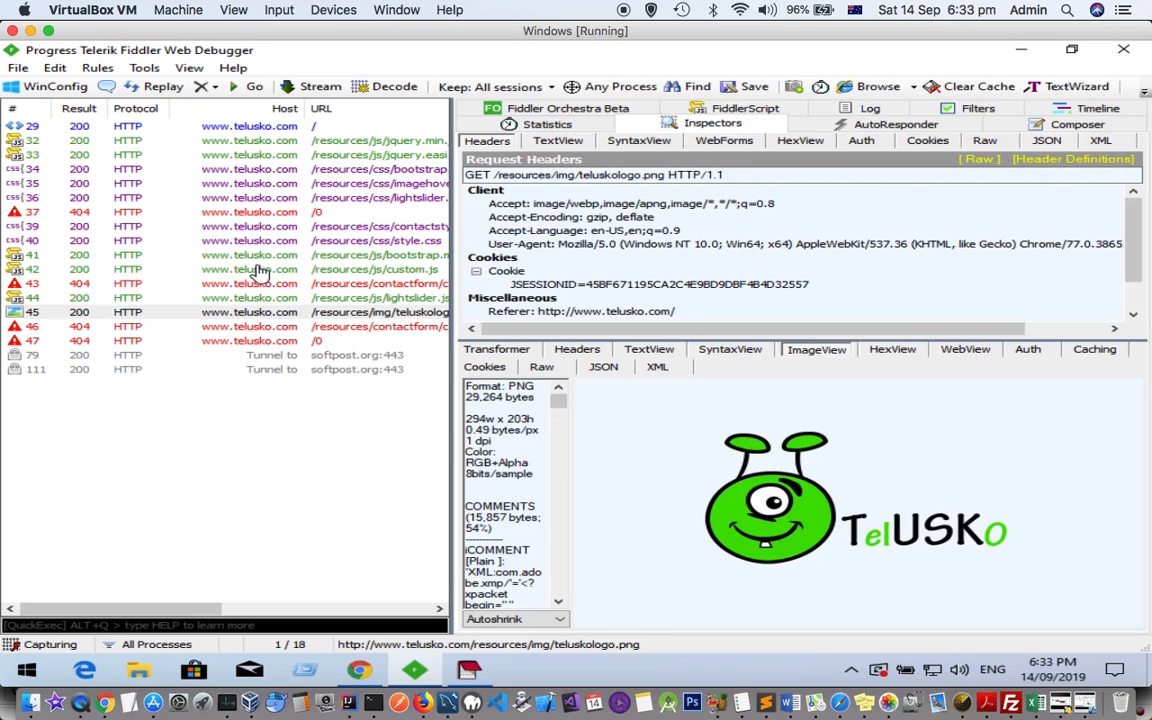
mouse_move(276, 150)
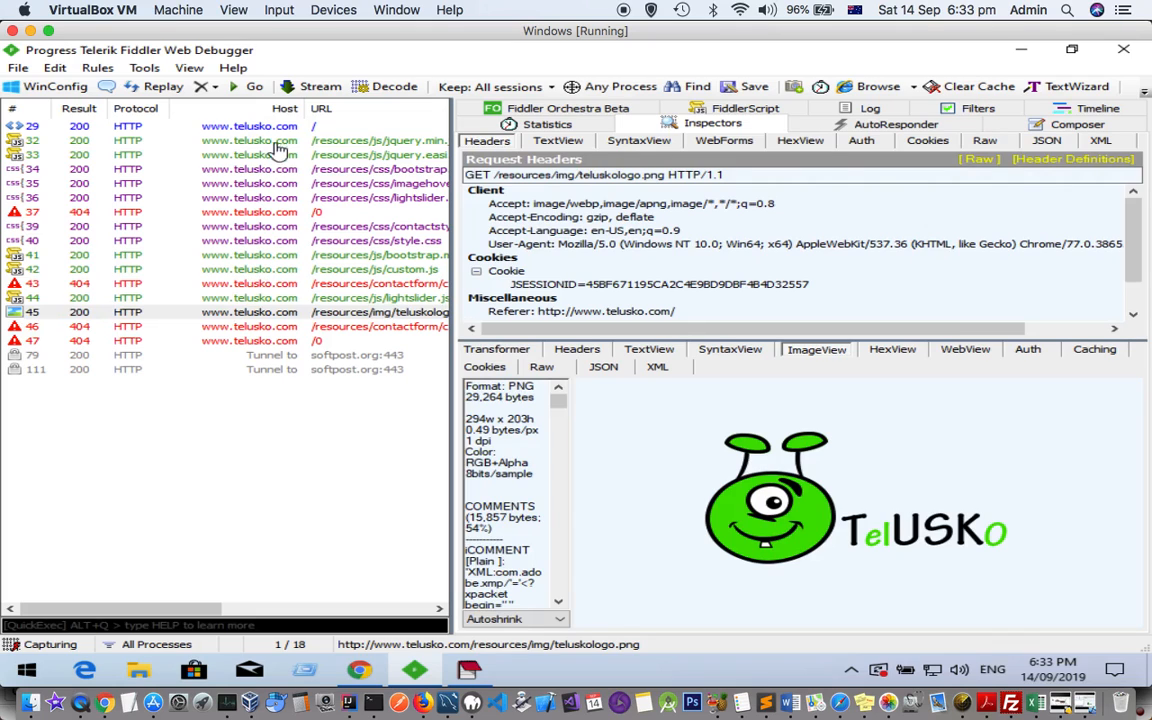
click(250, 124)
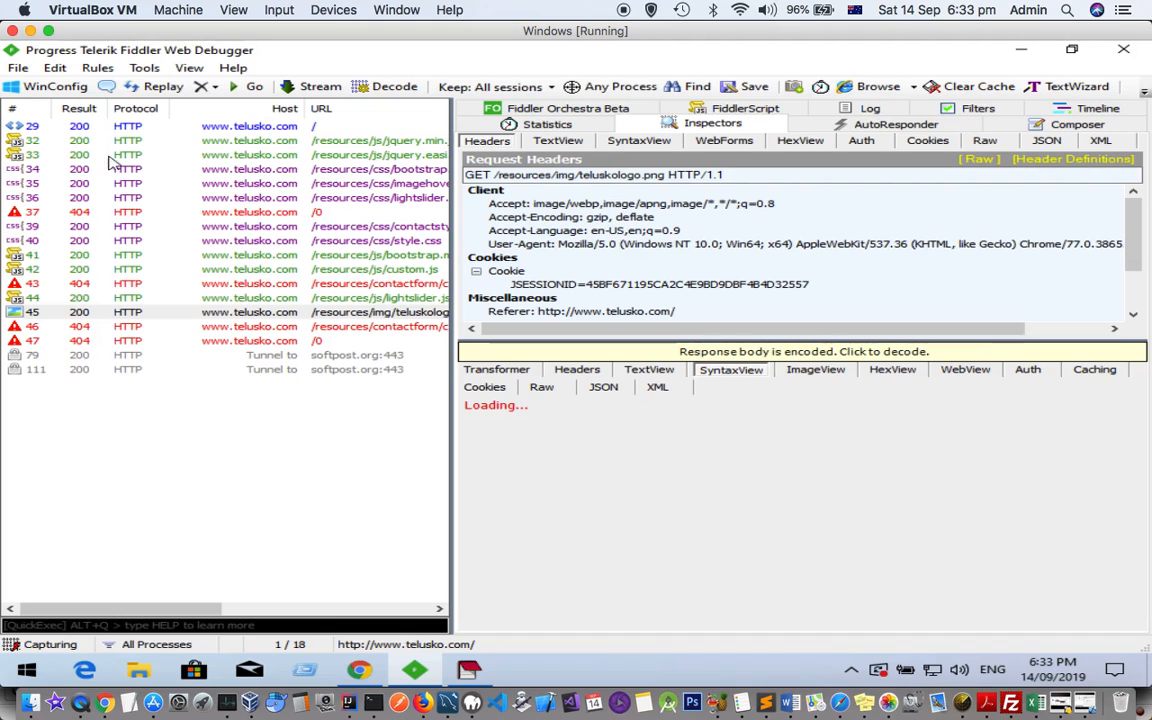
Step: Decode the telusko.com home page response in SyntaxView and read through its HTML source
click(804, 352)
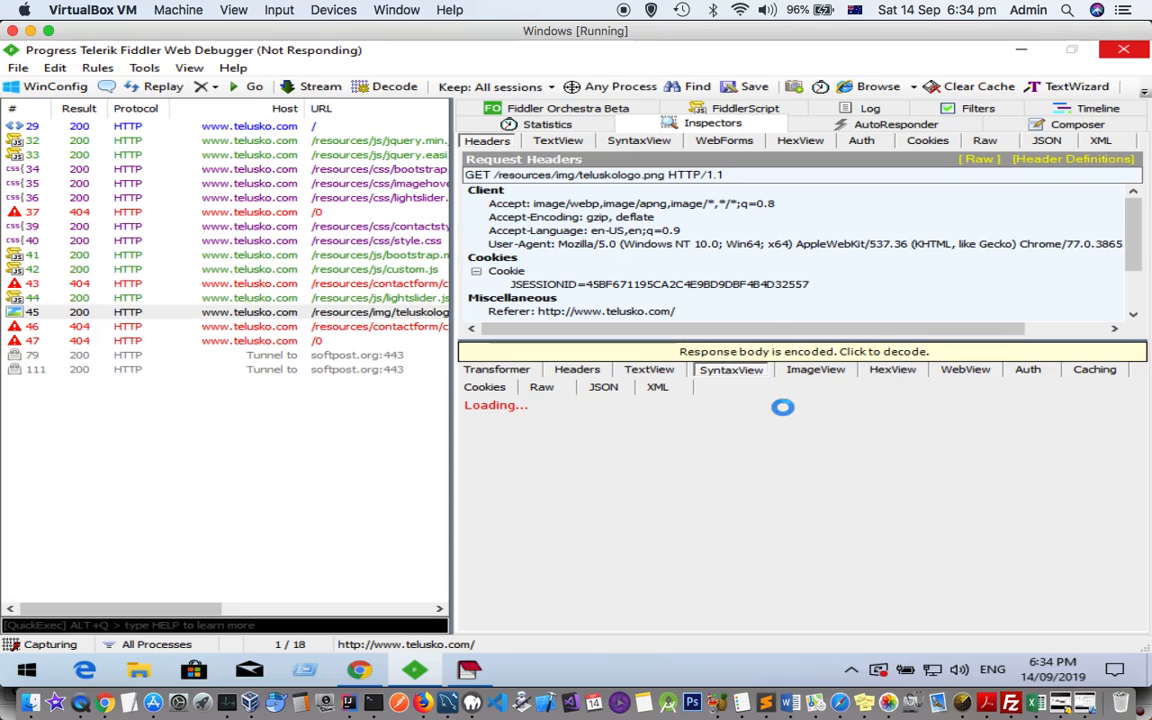
mouse_move(918, 312)
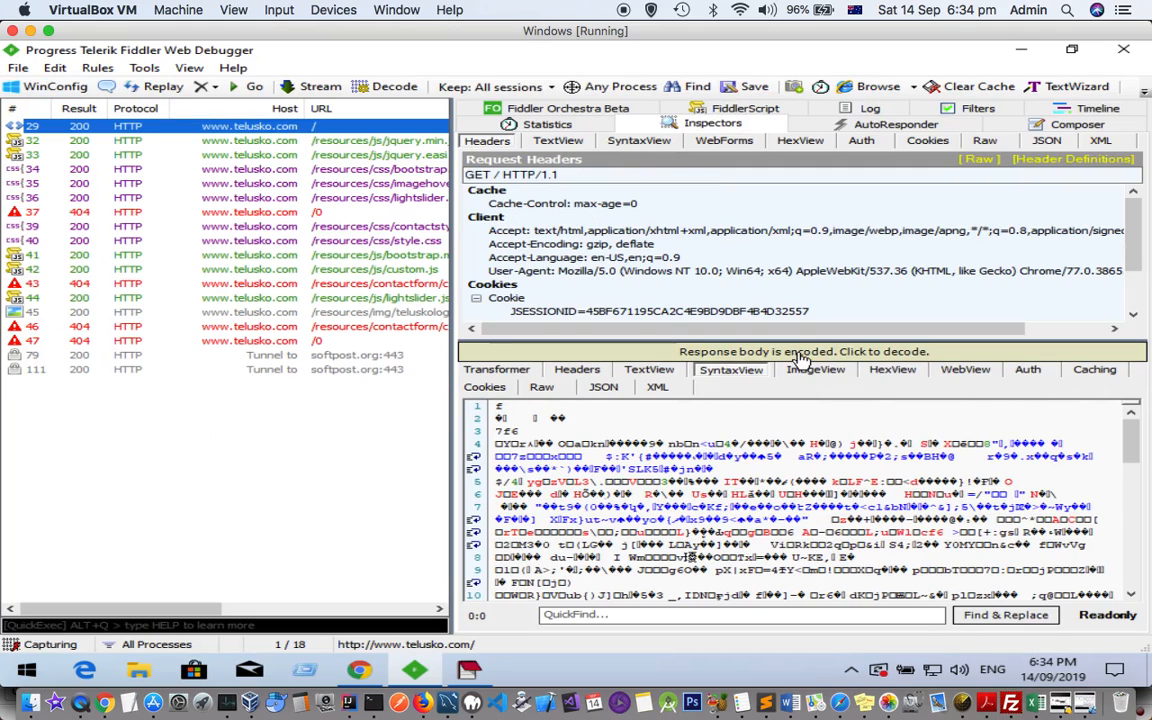
click(804, 352)
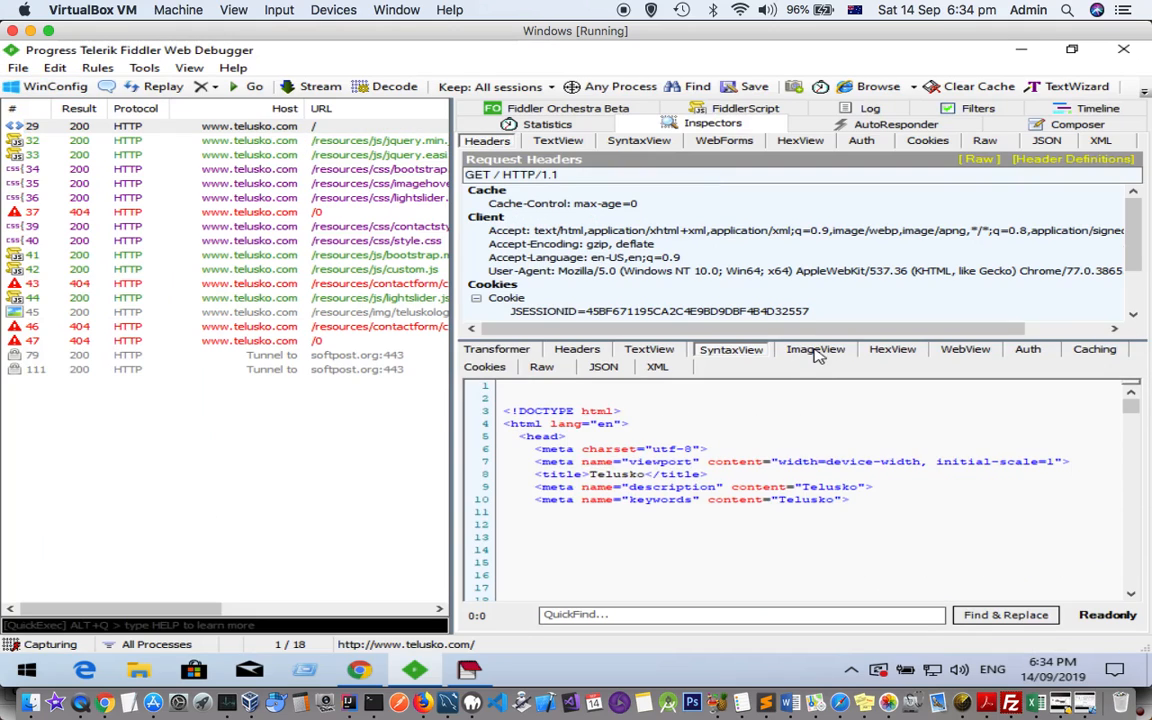
scroll(down, 3)
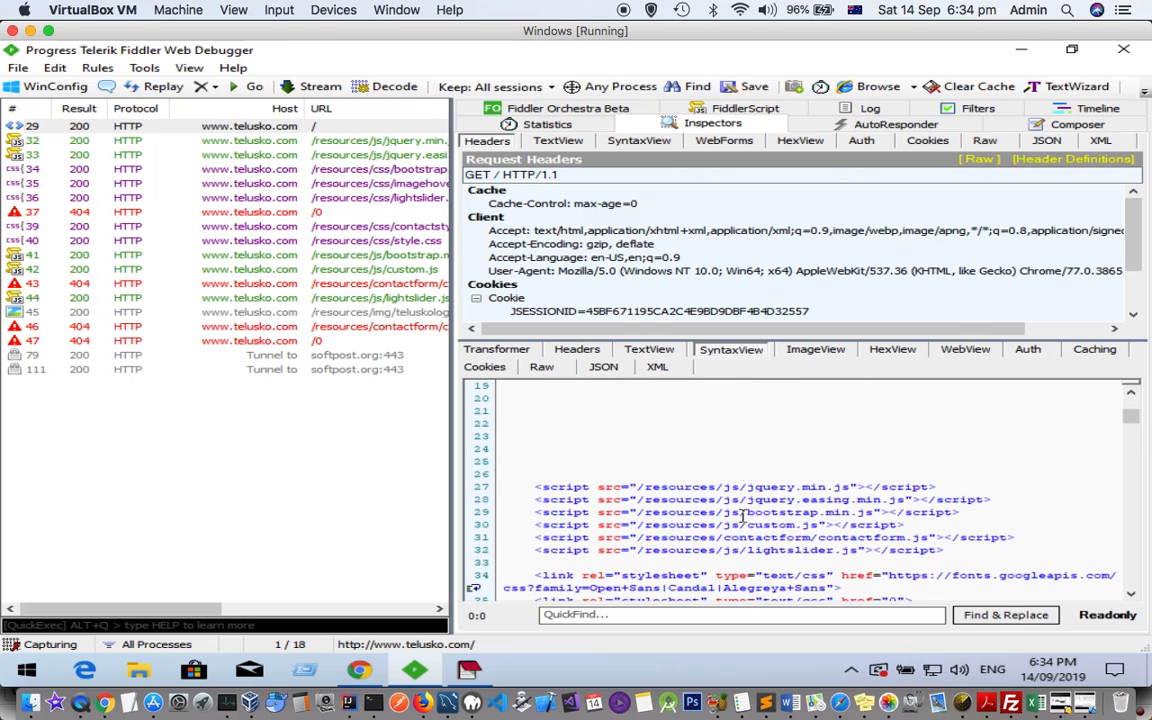
scroll(down, 3)
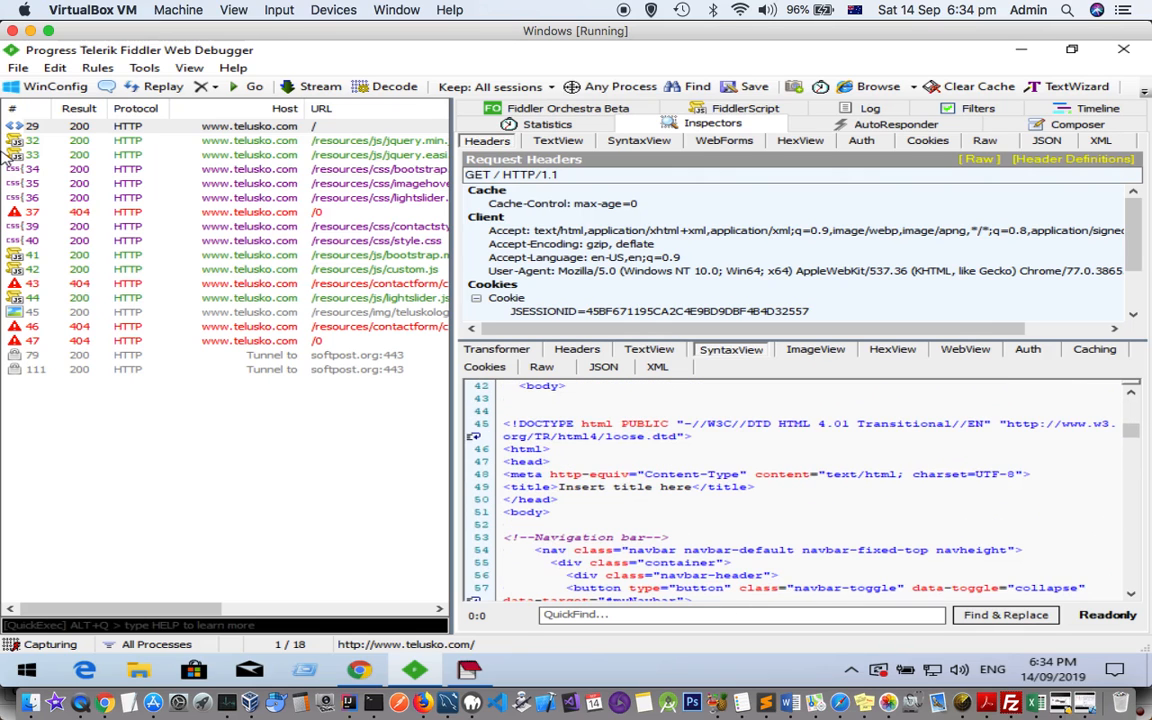
Step: Select the 'Tunnel to softpost.org:443' CONNECT session and read its undecrypted notice
click(250, 356)
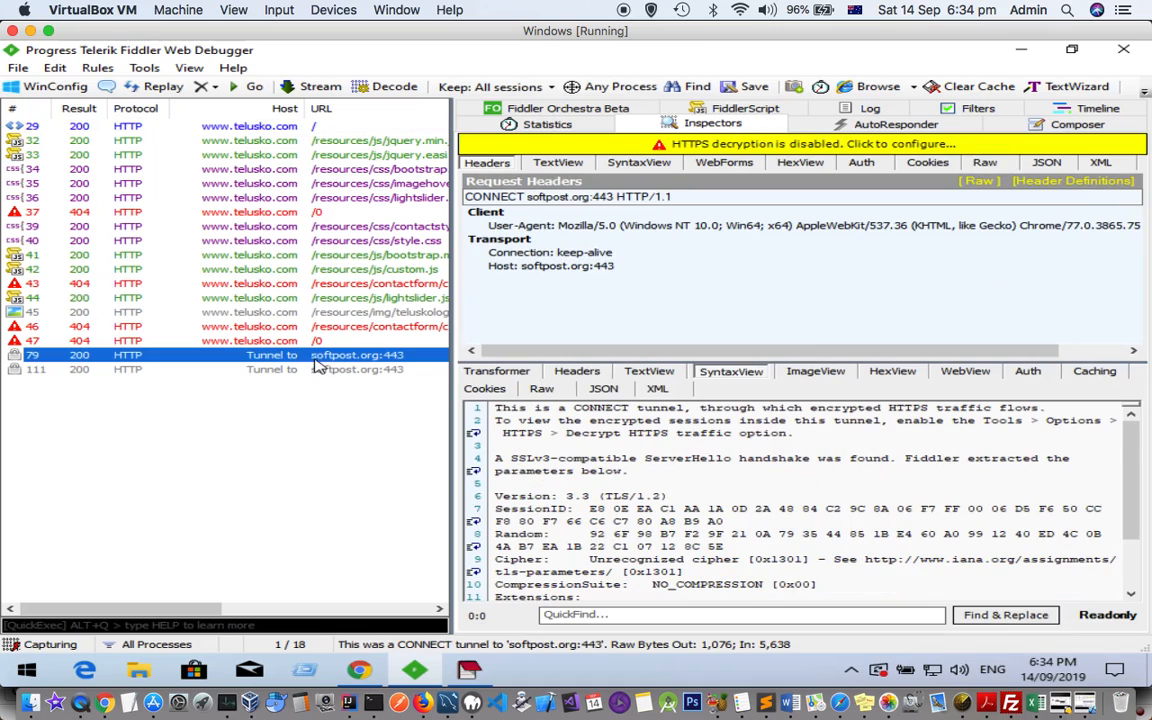
mouse_move(290, 368)
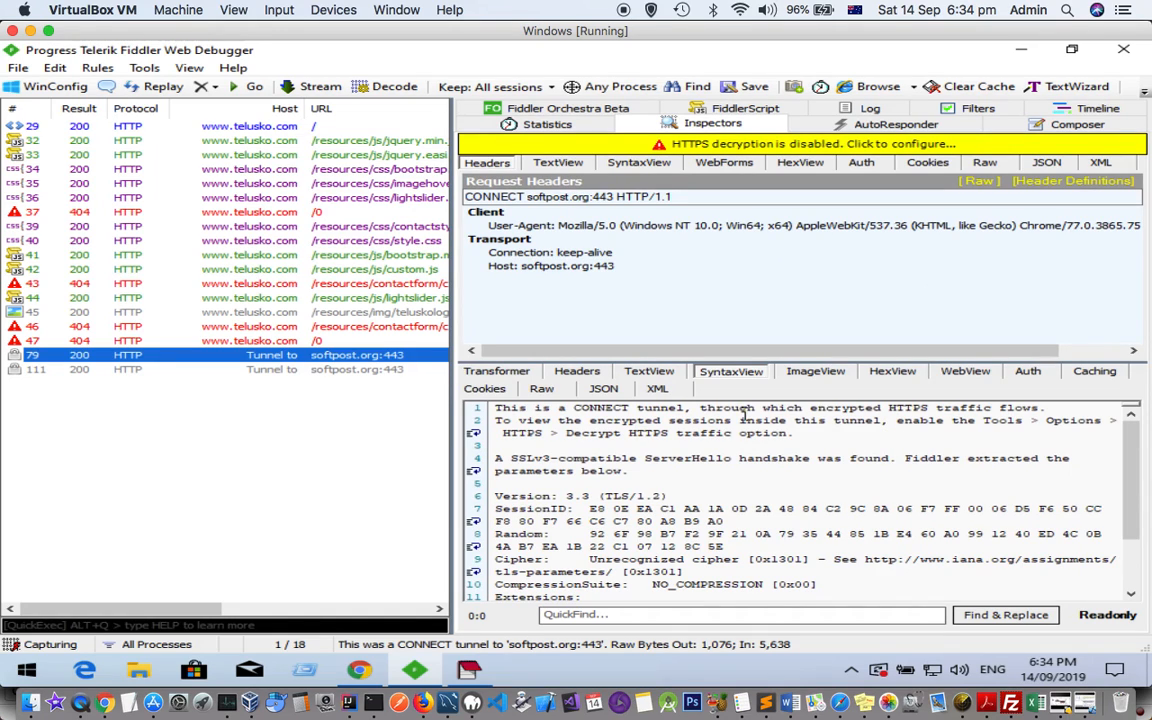
mouse_move(896, 438)
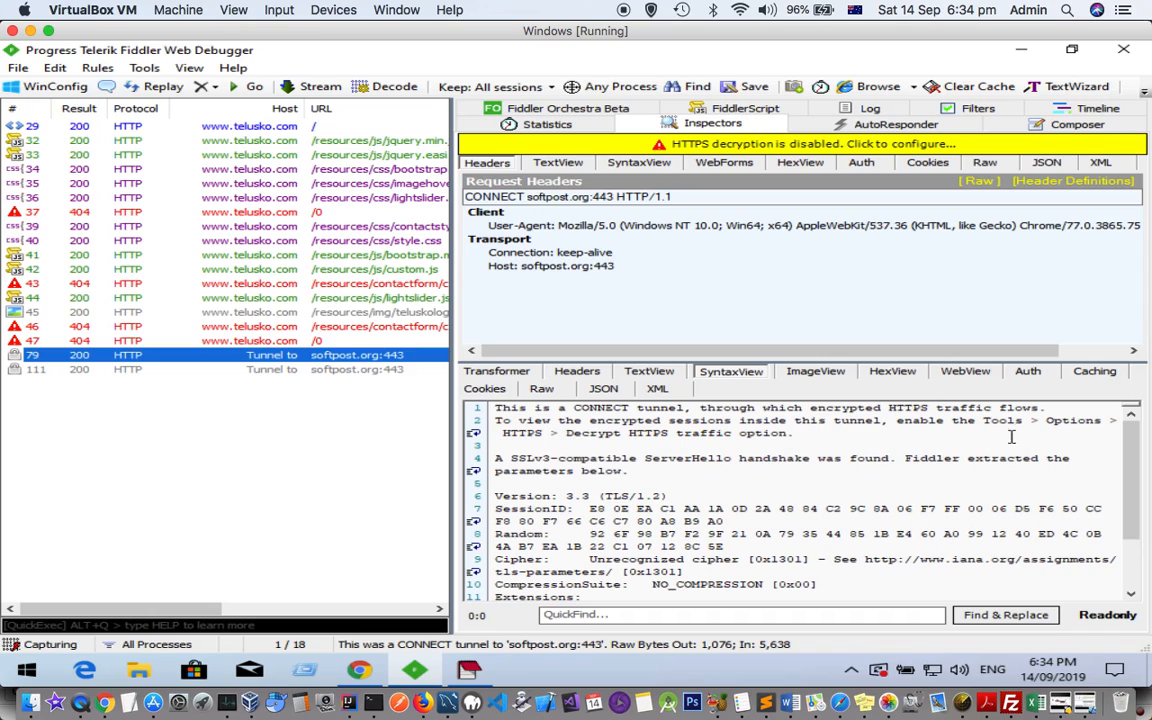
mouse_move(652, 444)
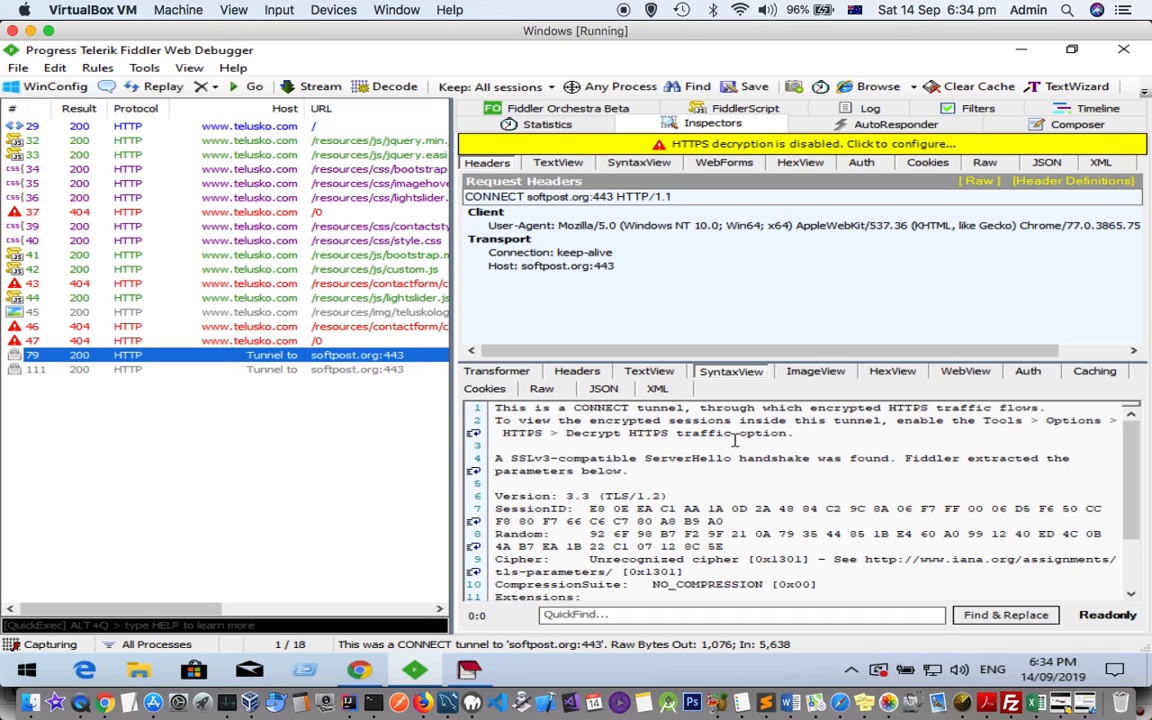
mouse_move(716, 472)
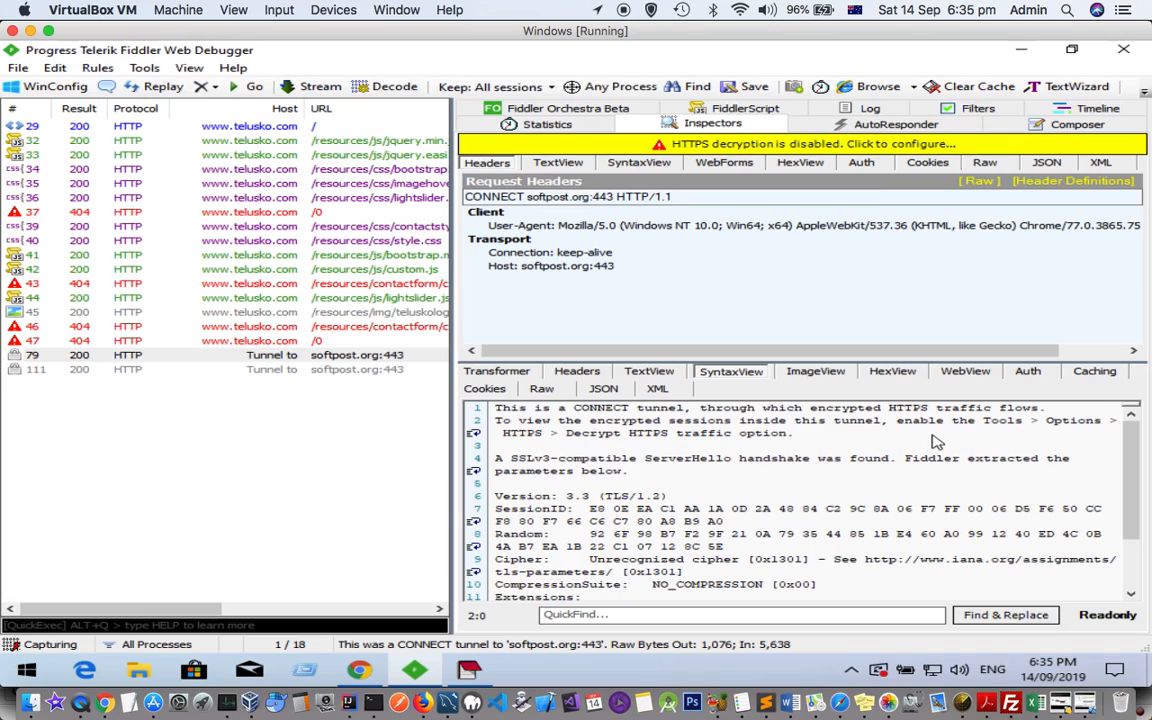
Step: Bring up Fiddler's Options dialog on the HTTPS decryption settings
click(144, 68)
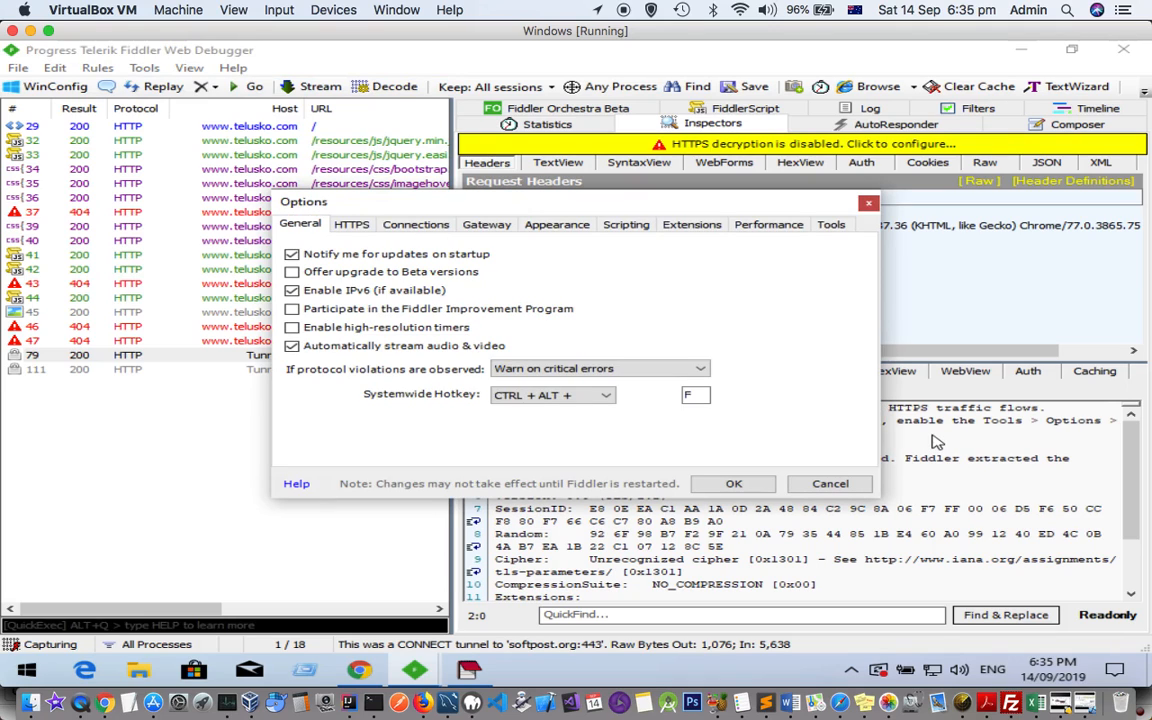
mouse_move(708, 156)
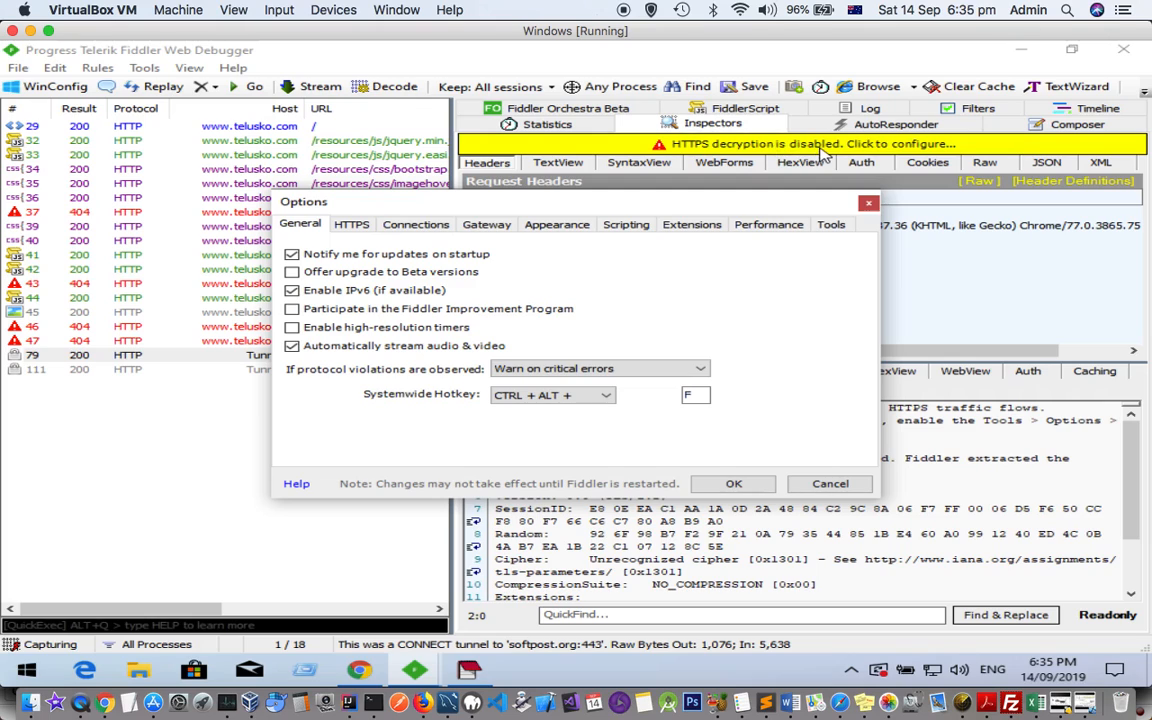
mouse_move(916, 156)
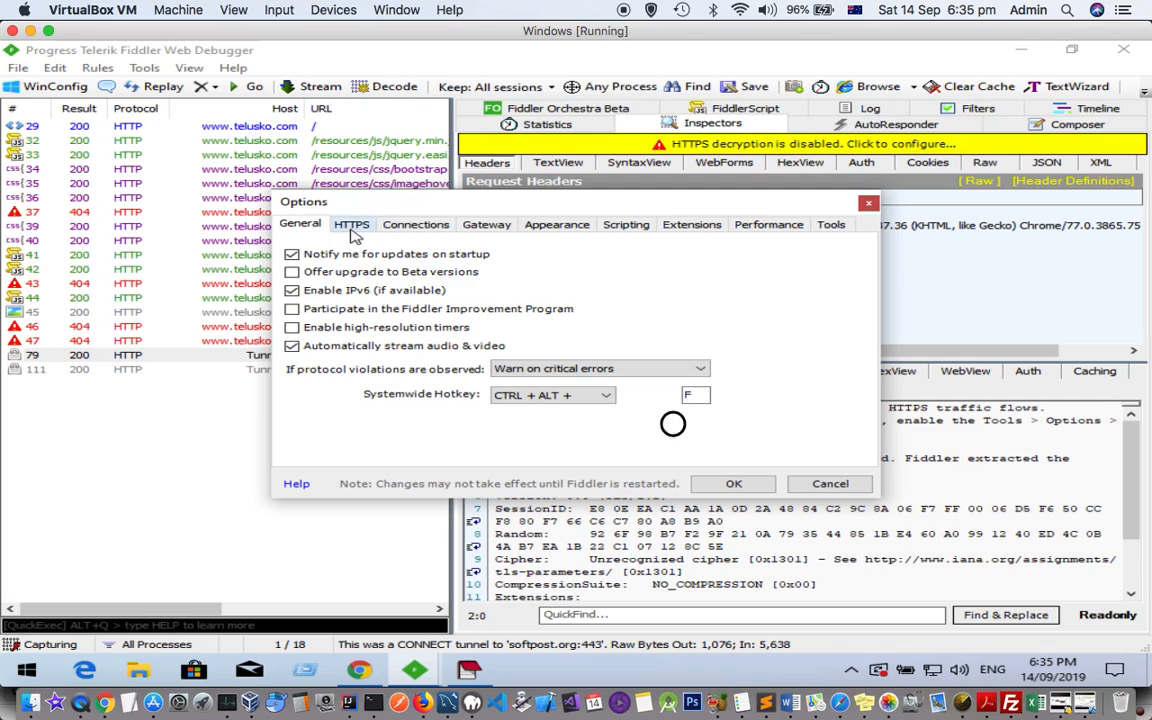
click(352, 224)
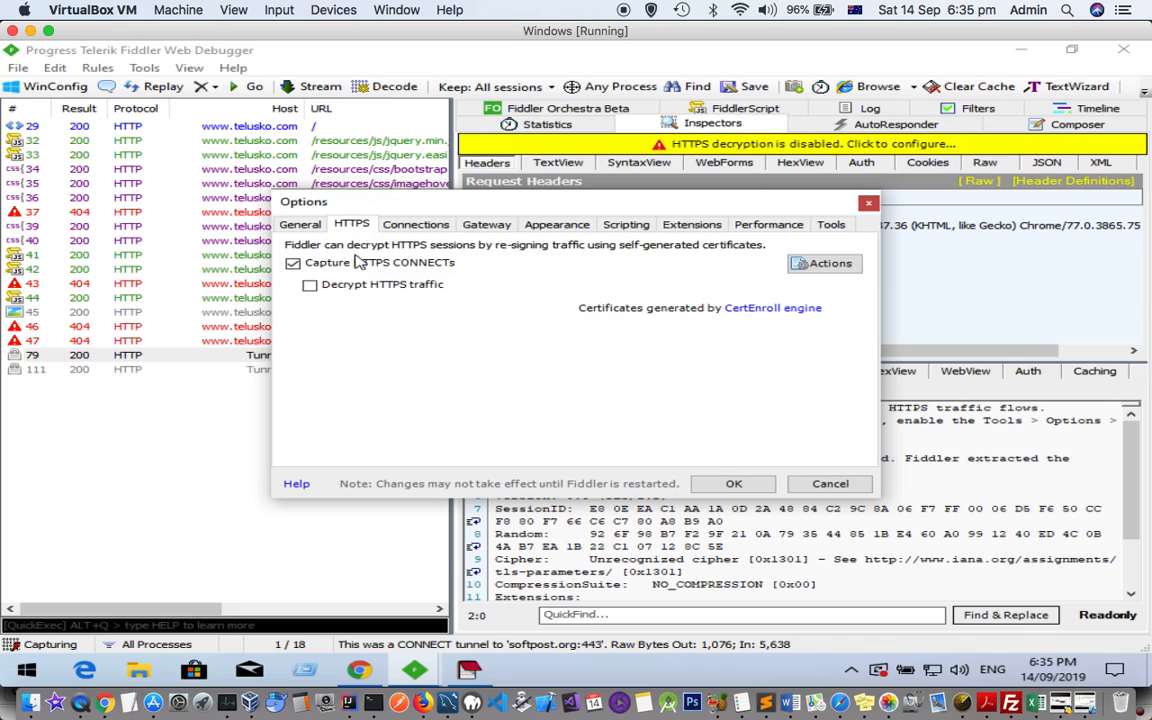
mouse_move(310, 284)
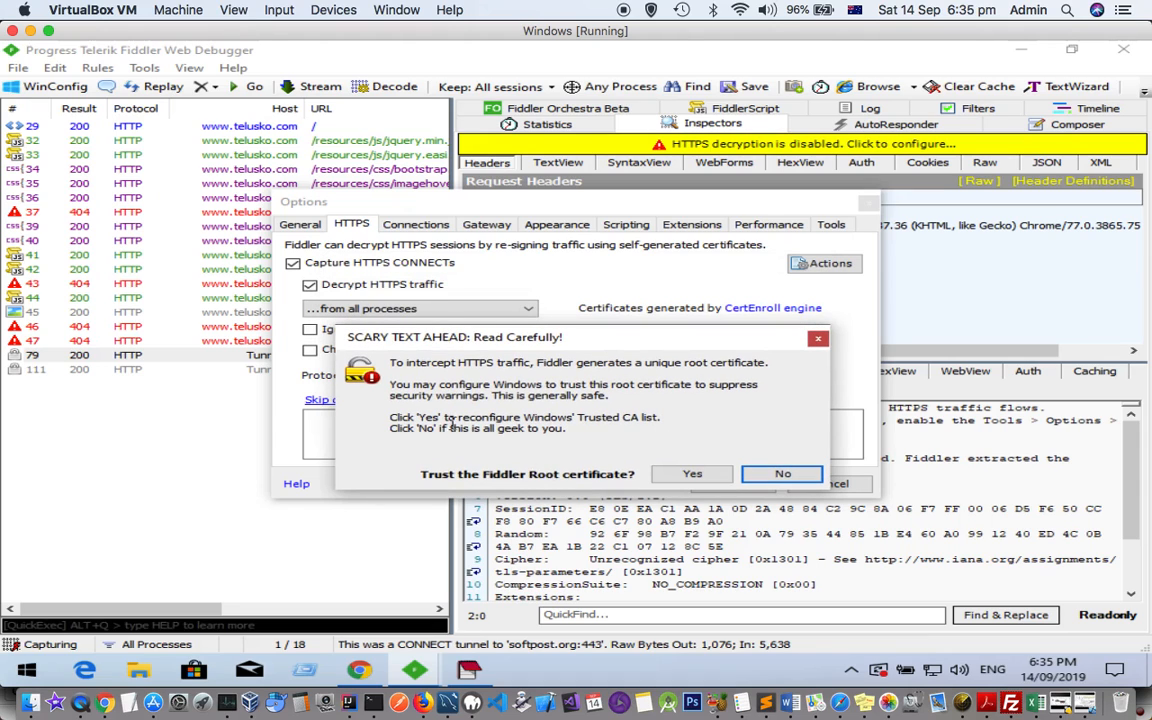
mouse_move(688, 444)
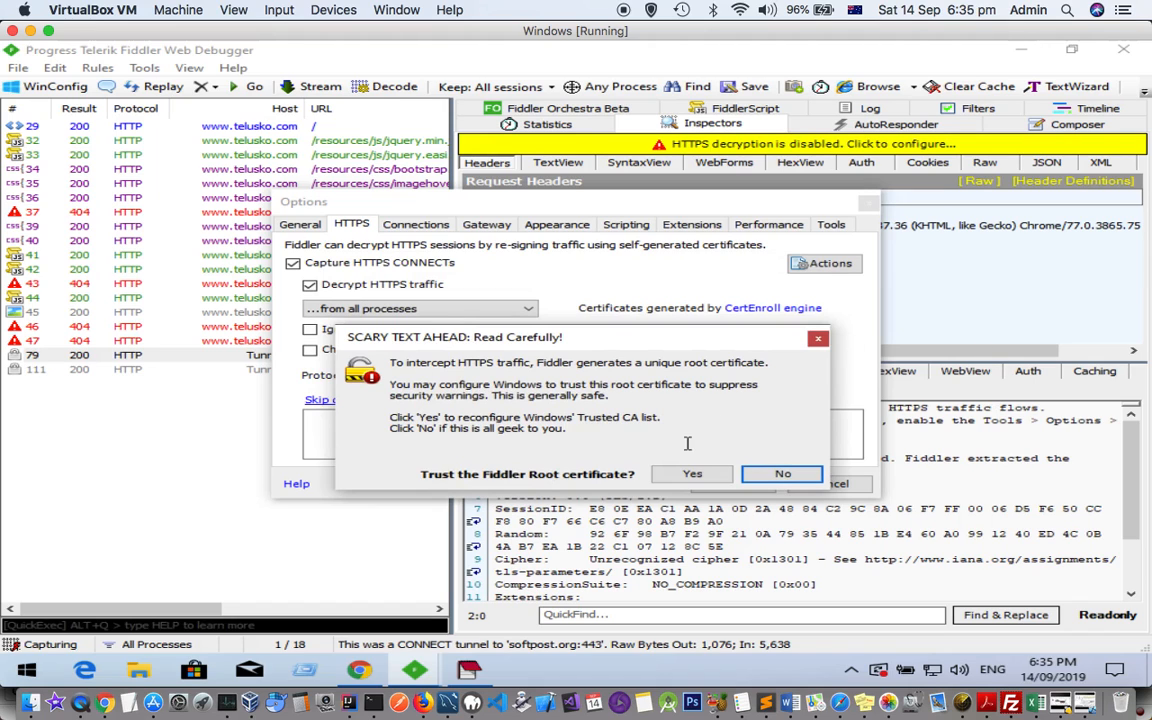
Step: Answer Yes to trusting, installing, and adding DO_NOT_TRUST_FiddlerRoot to the machine root list
click(782, 472)
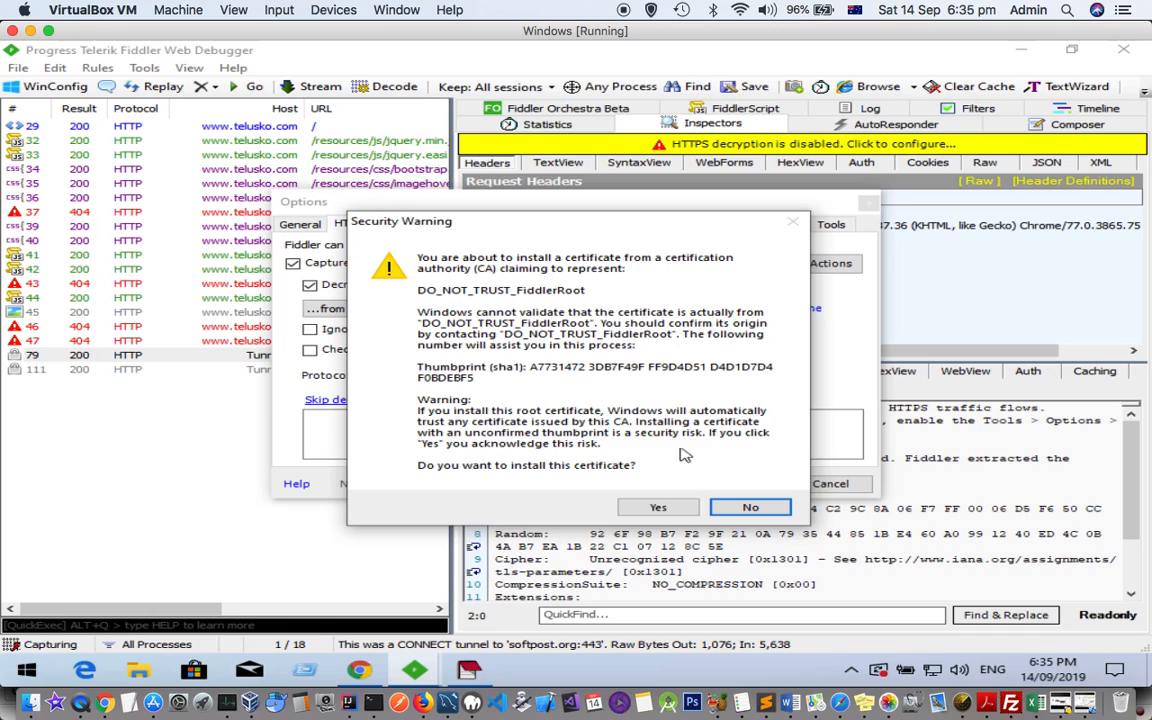
mouse_move(564, 284)
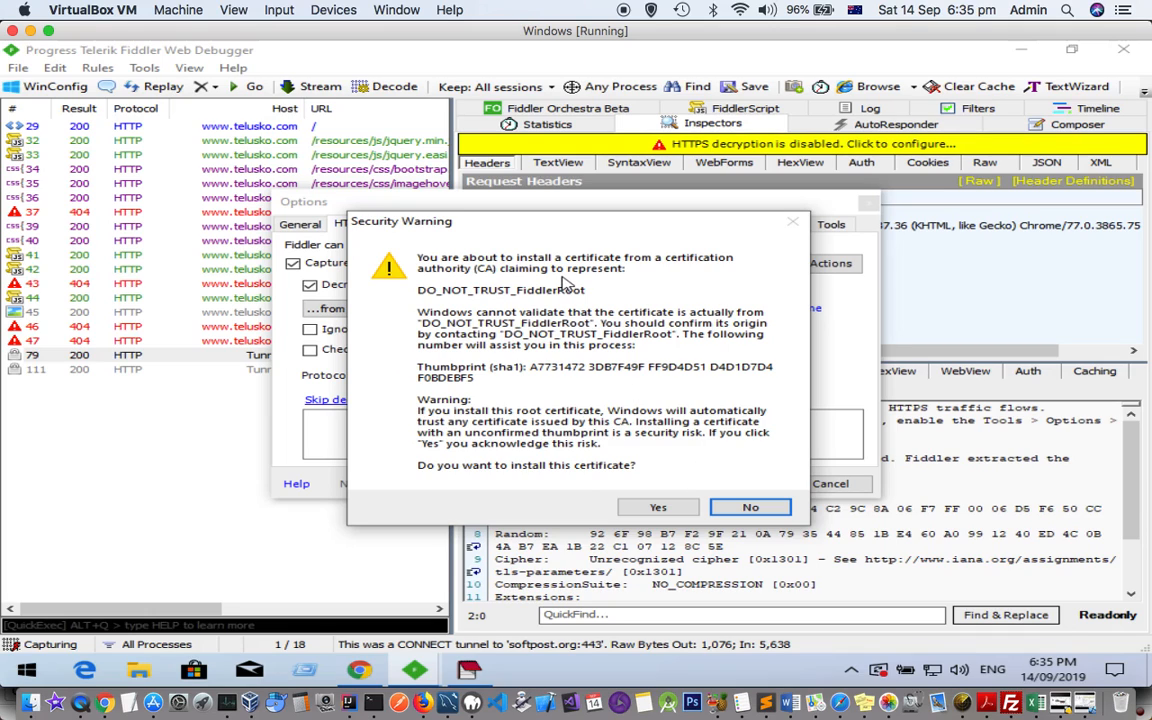
mouse_move(564, 380)
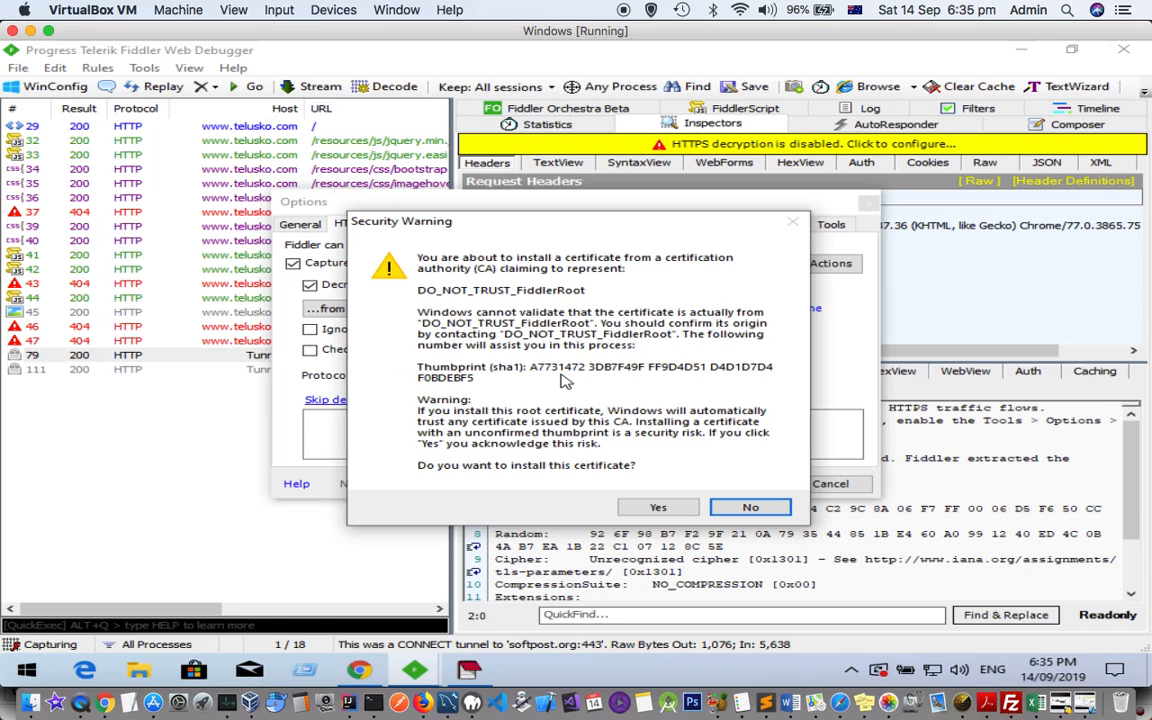
mouse_move(644, 500)
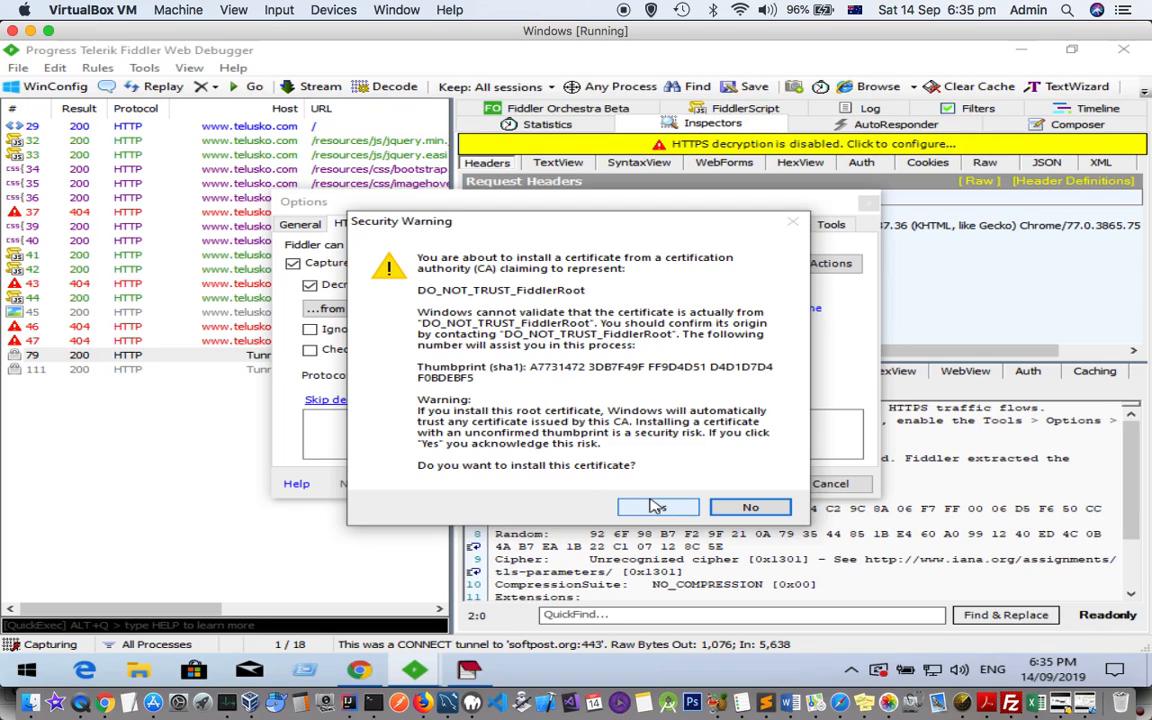
click(658, 508)
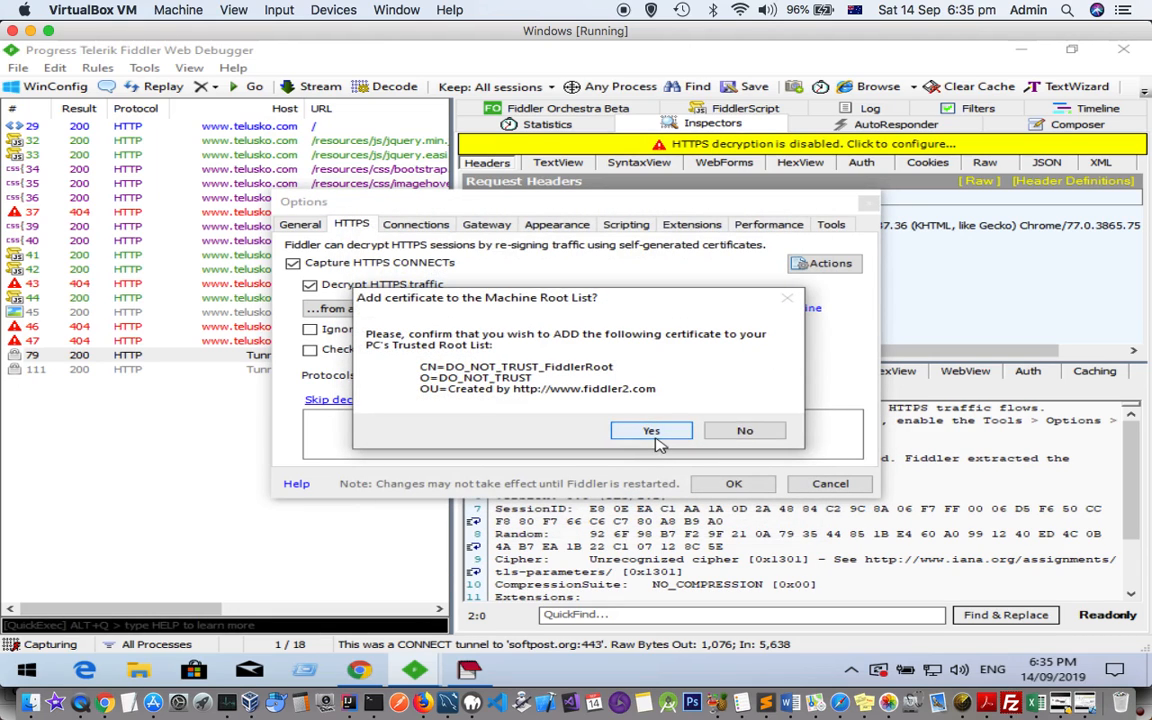
mouse_move(652, 440)
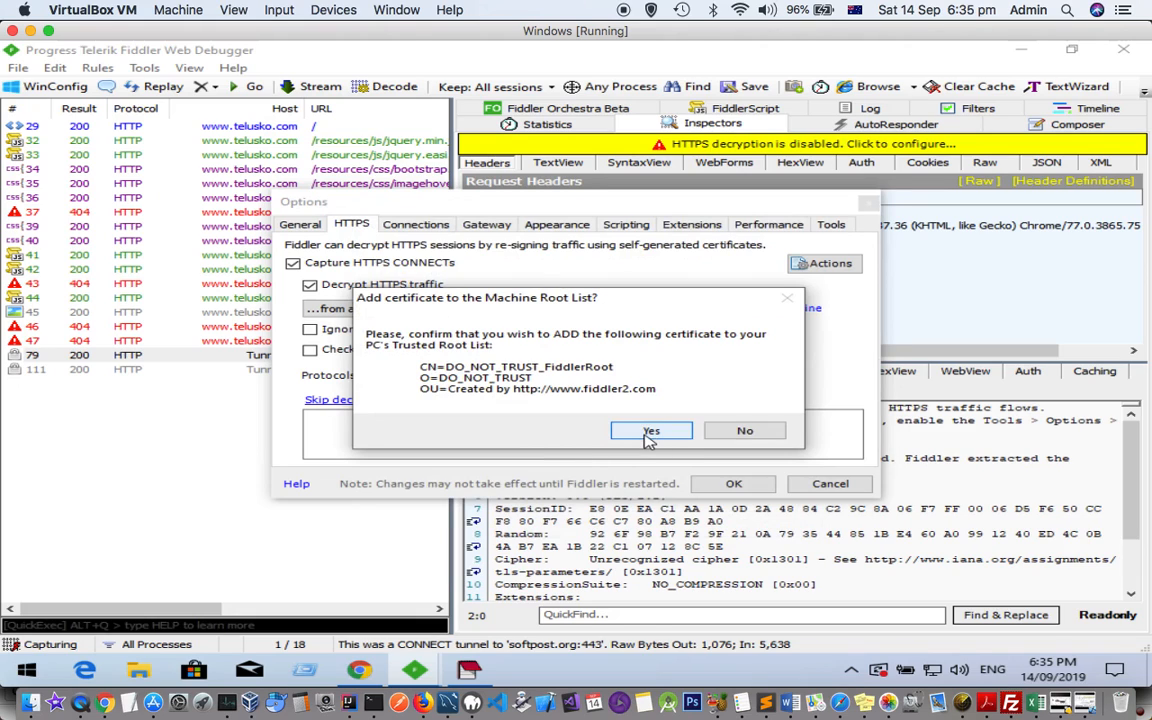
click(652, 430)
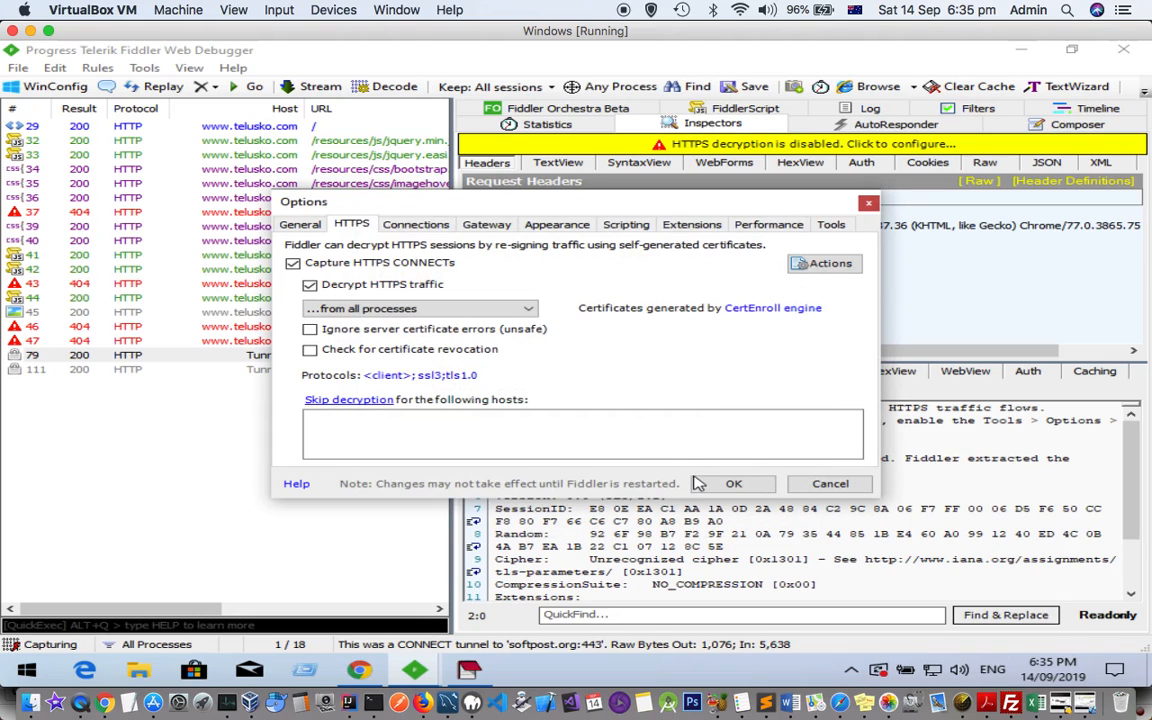
mouse_move(730, 484)
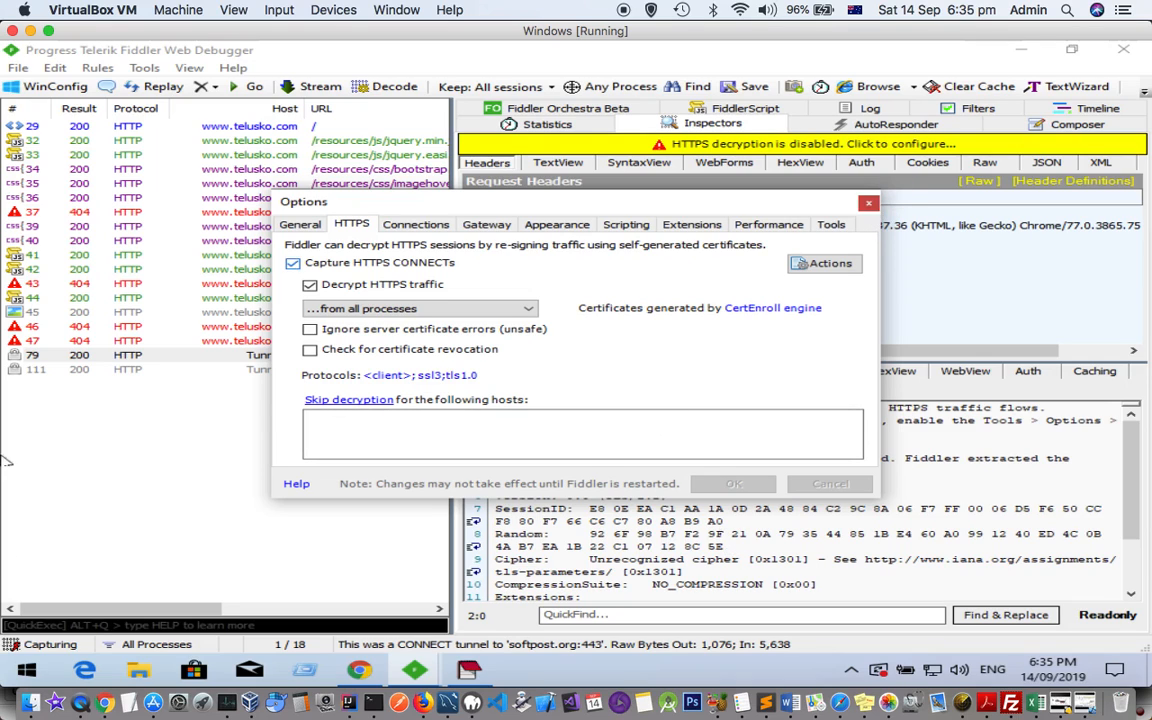
mouse_move(114, 376)
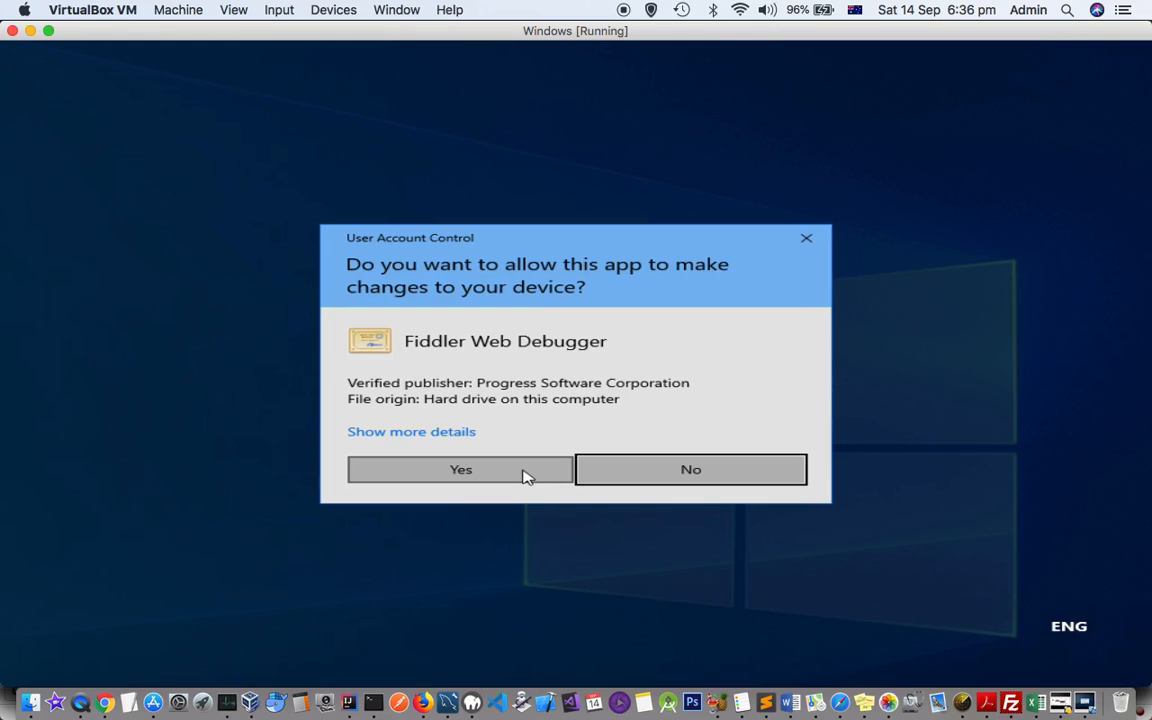
Step: Answer Yes on the User Account Control prompt so Fiddler can change the device
click(460, 468)
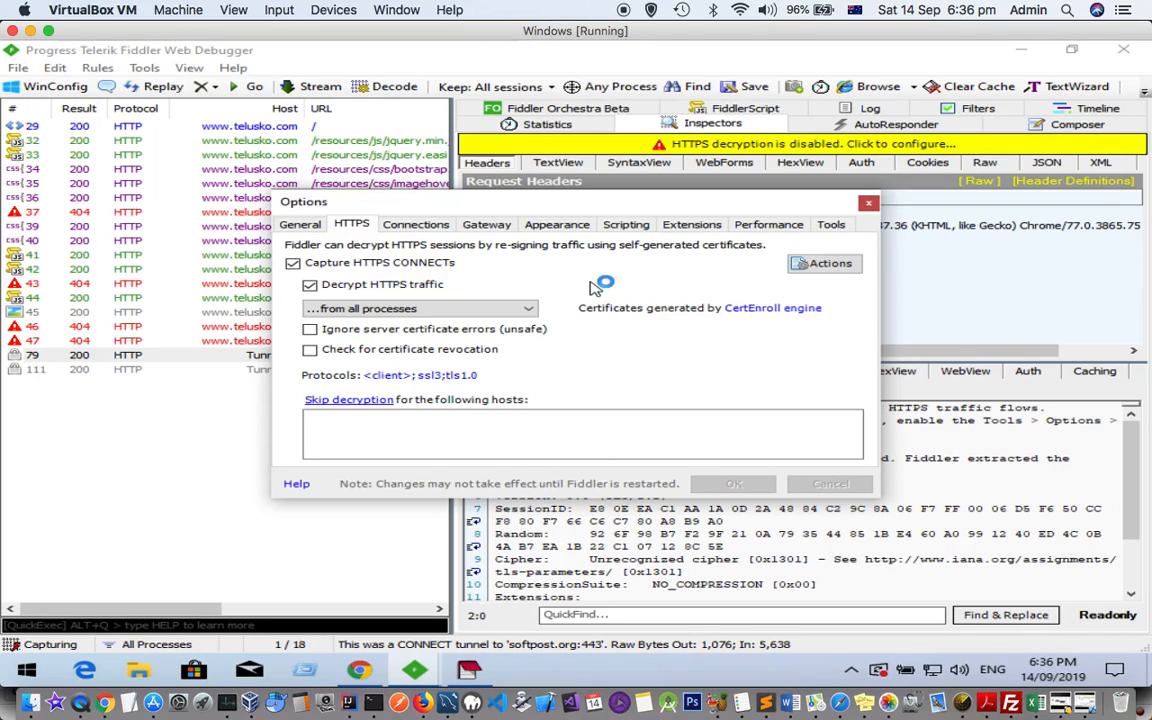
mouse_move(594, 288)
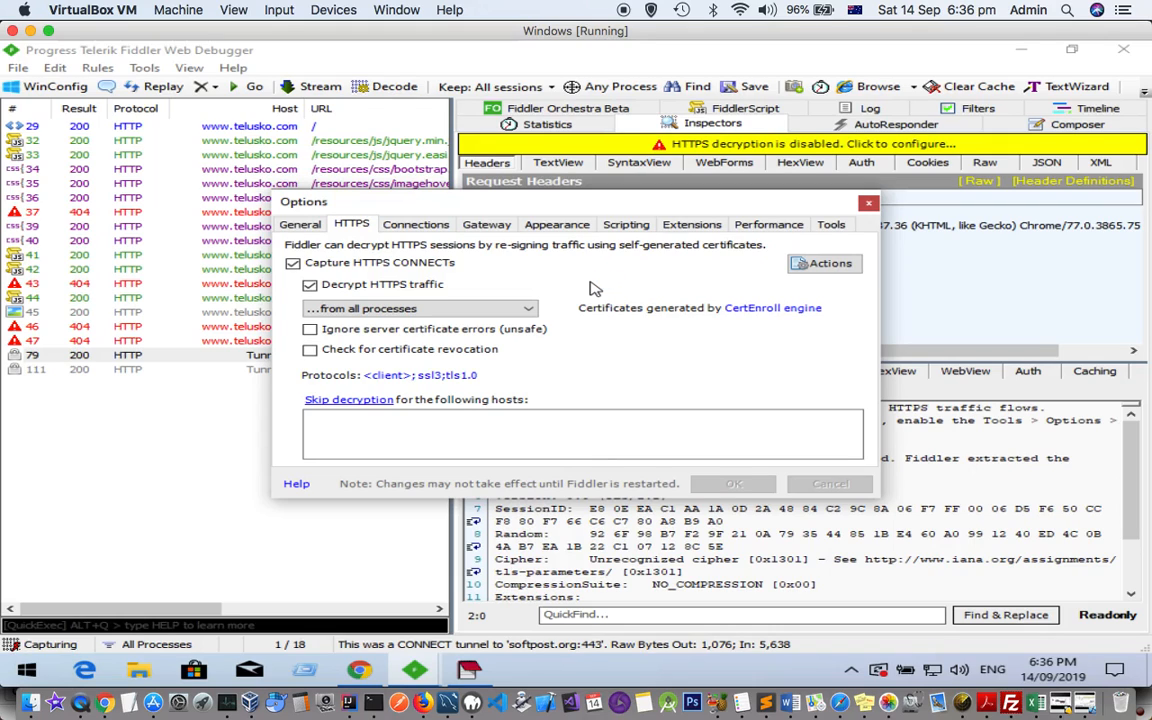
mouse_move(724, 280)
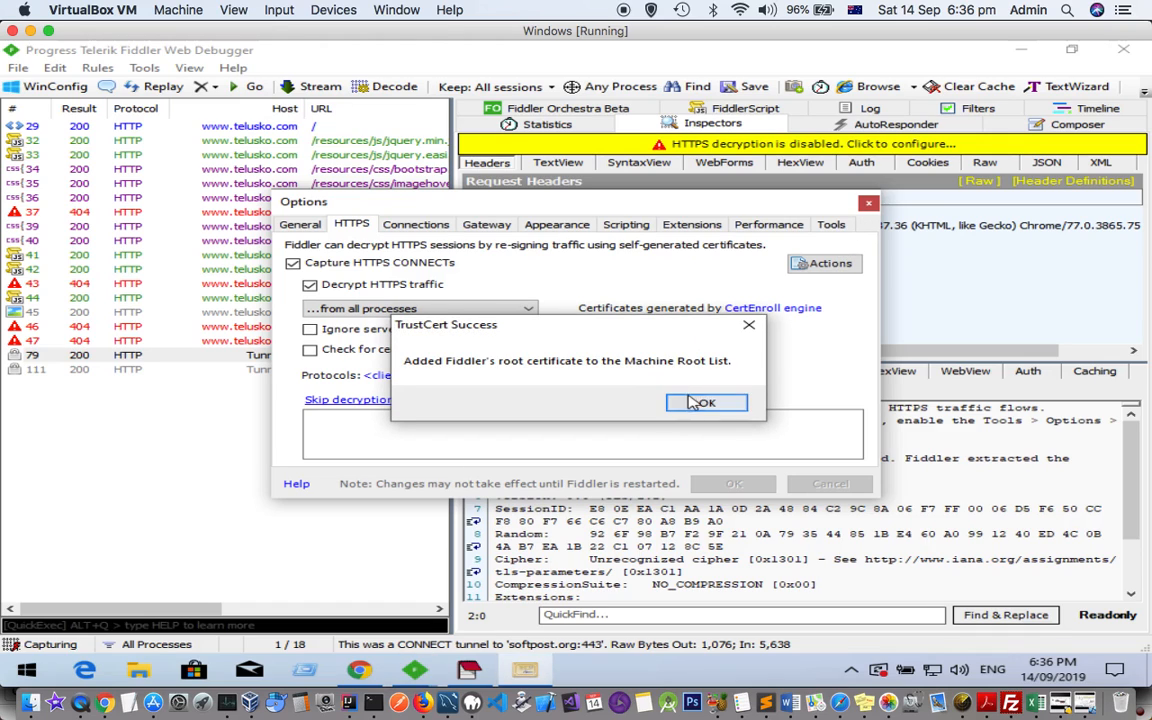
mouse_move(592, 380)
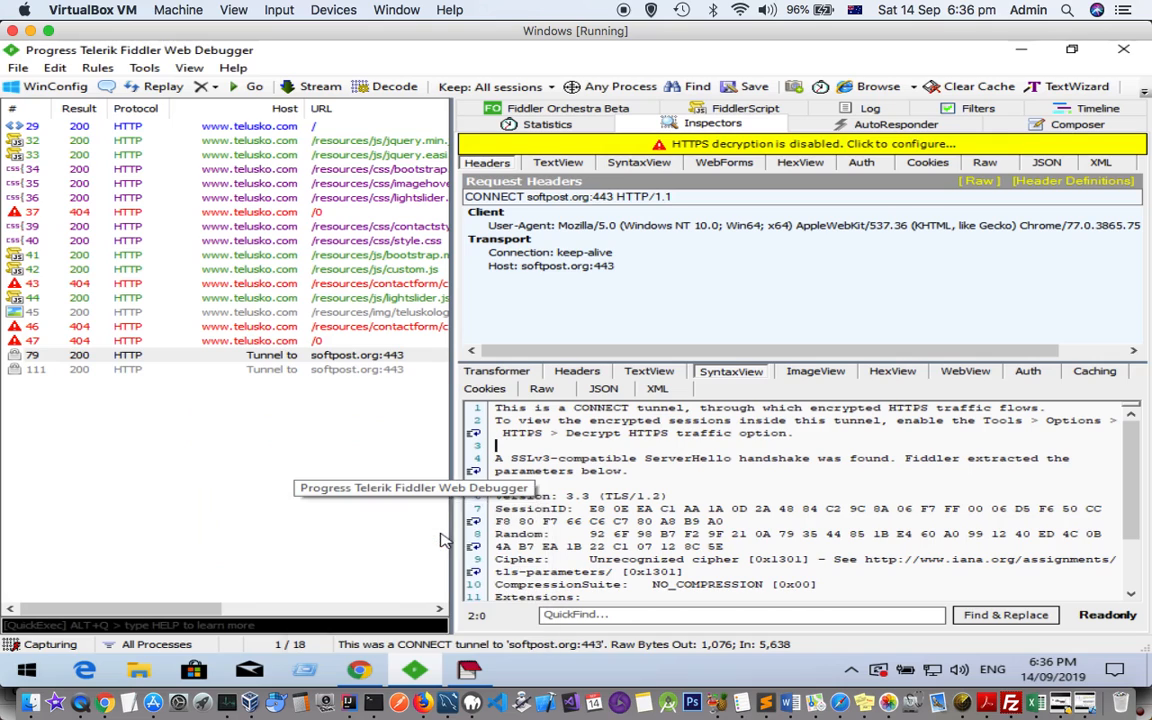
mouse_move(308, 374)
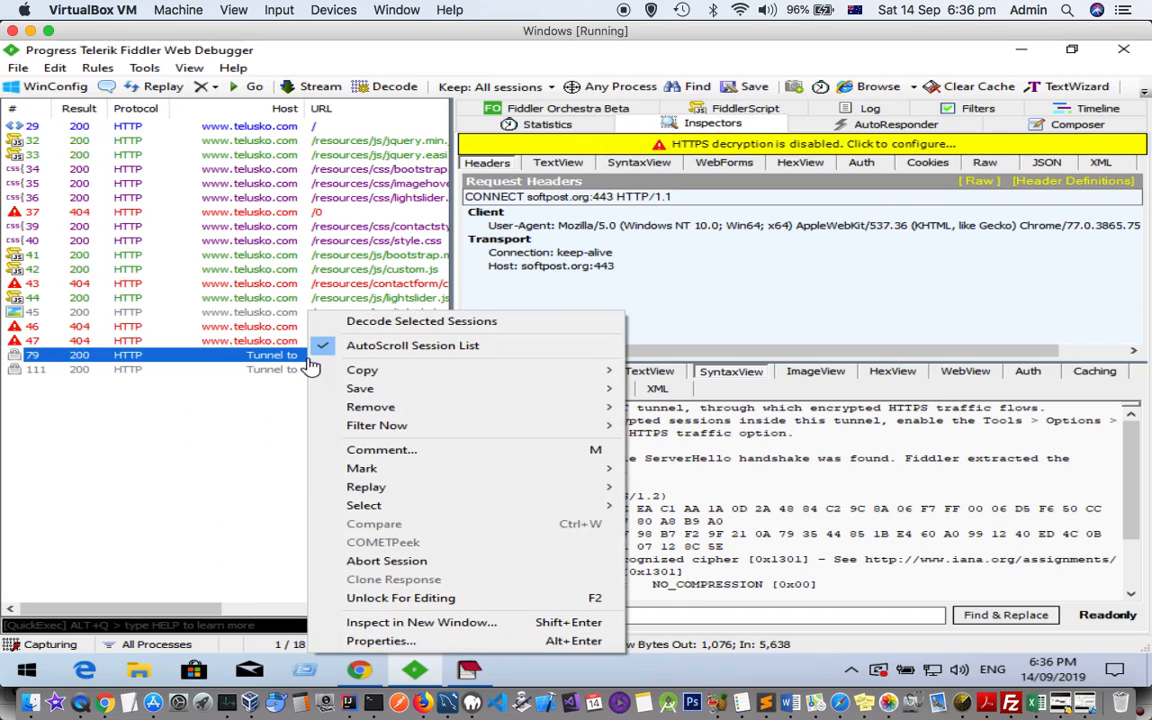
mouse_move(436, 504)
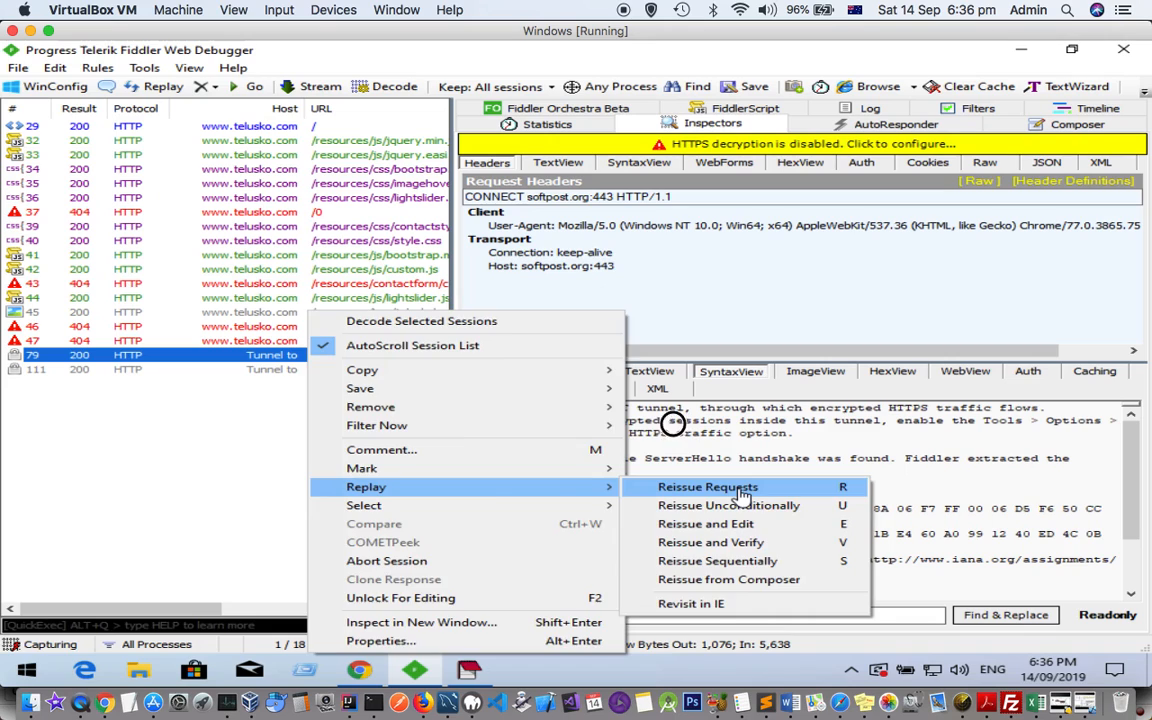
Step: Reissue the softpost.org tunnel request and view its raw and text response
click(708, 486)
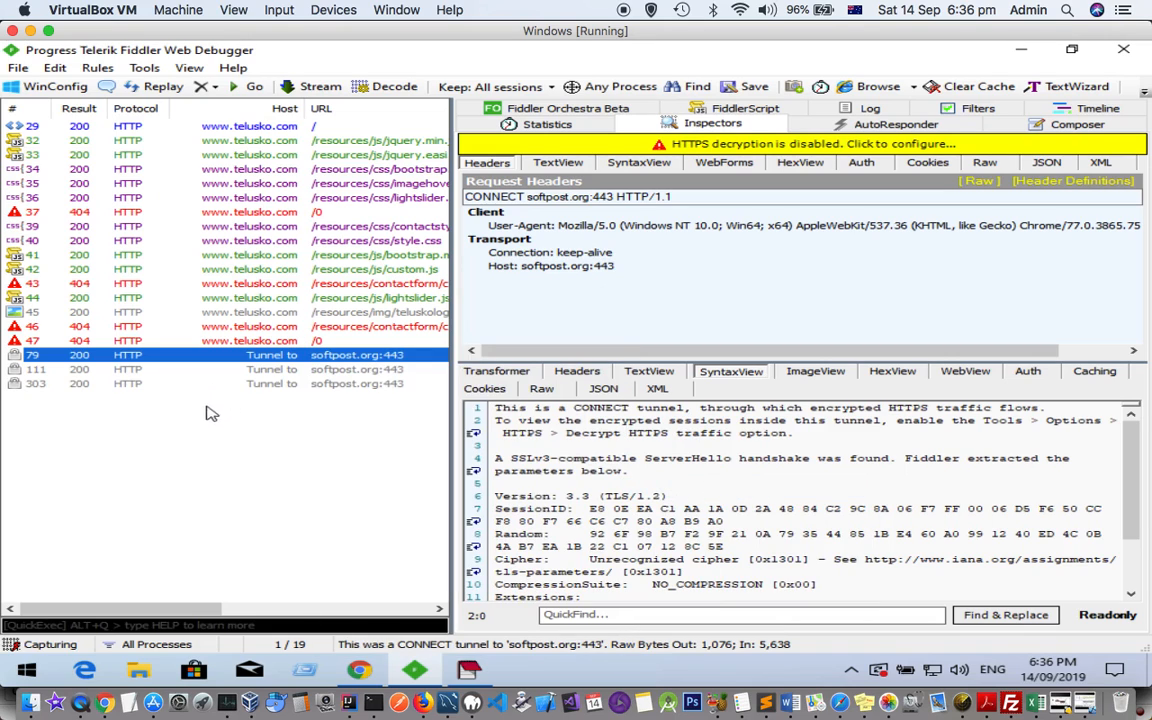
click(200, 384)
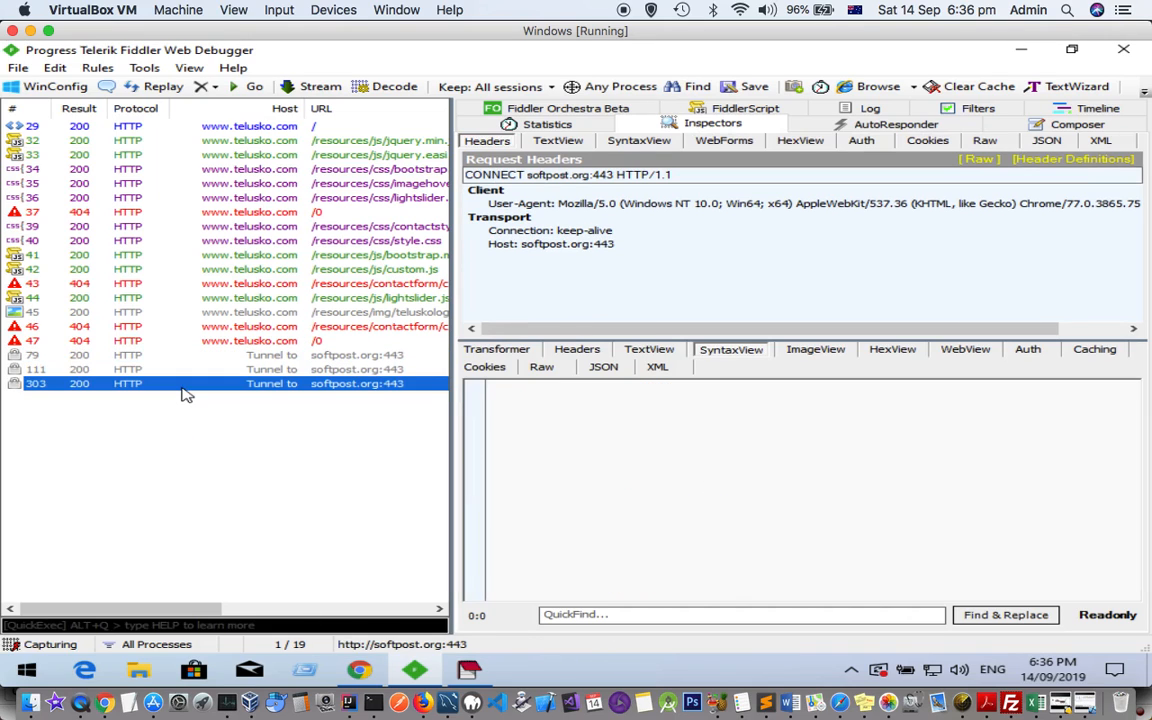
mouse_move(316, 398)
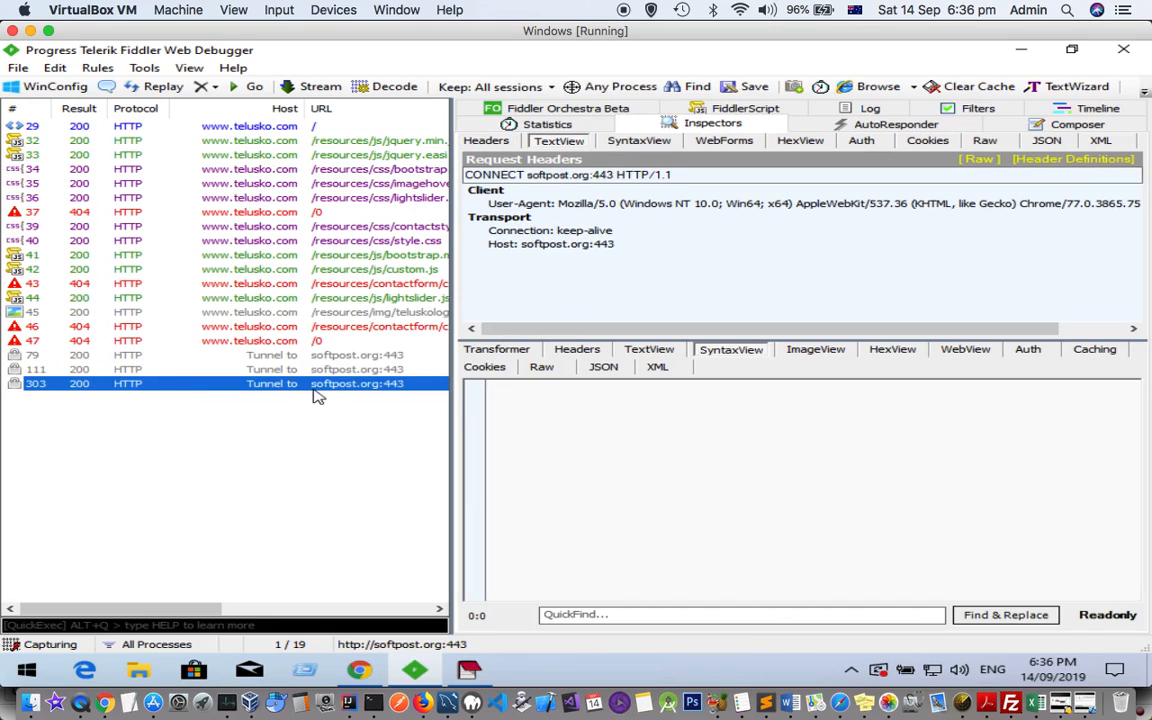
mouse_move(288, 388)
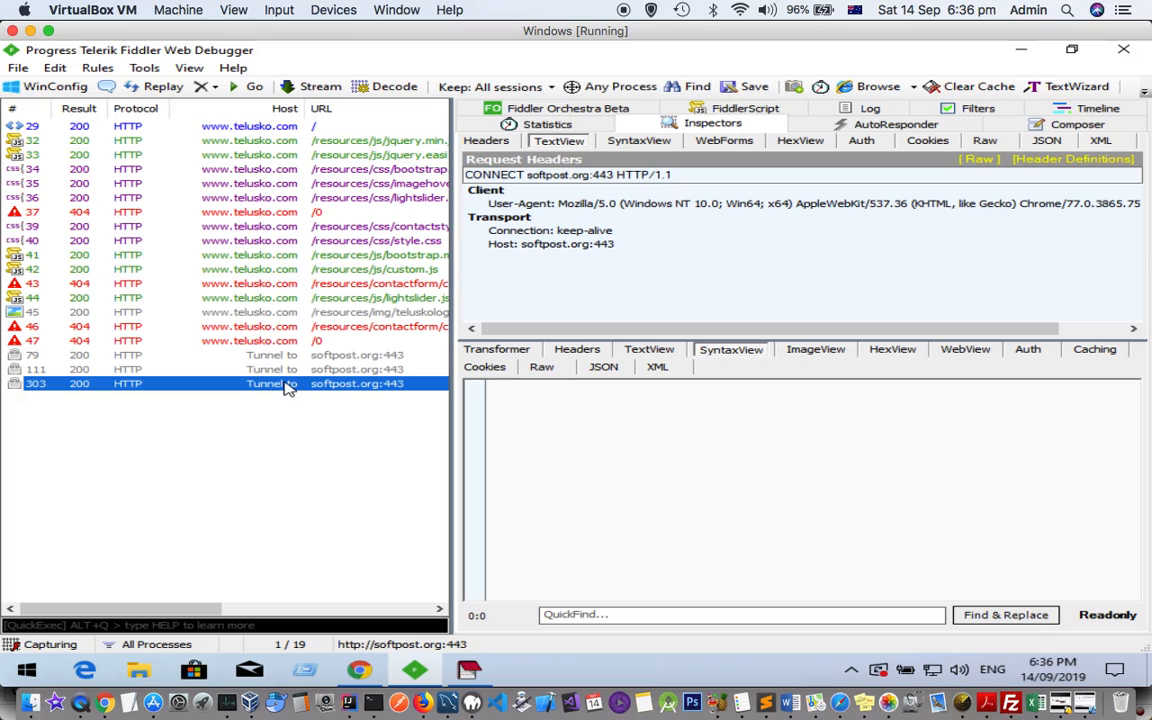
mouse_move(592, 524)
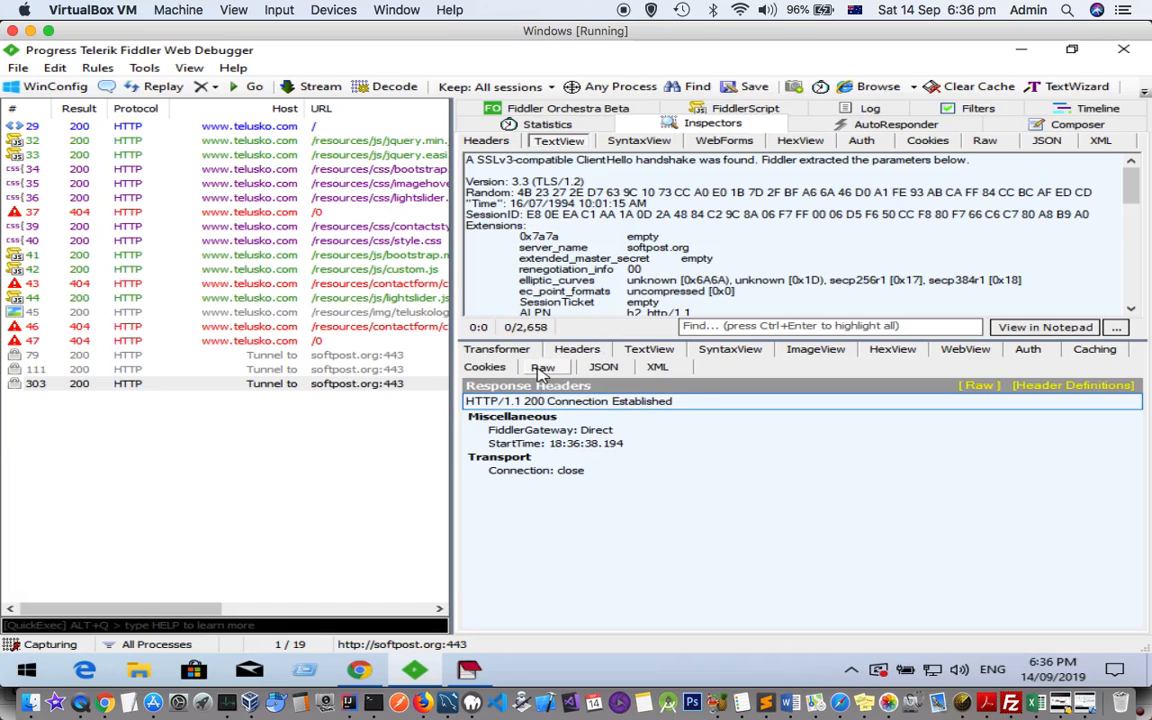
click(542, 368)
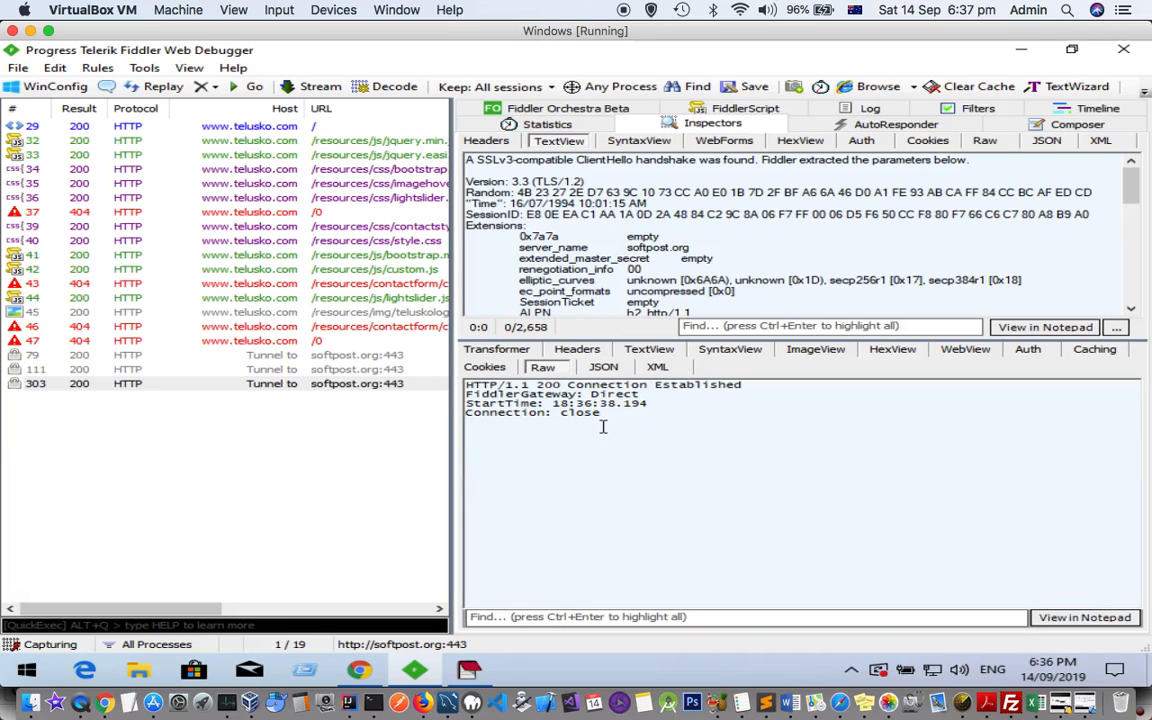
mouse_move(826, 424)
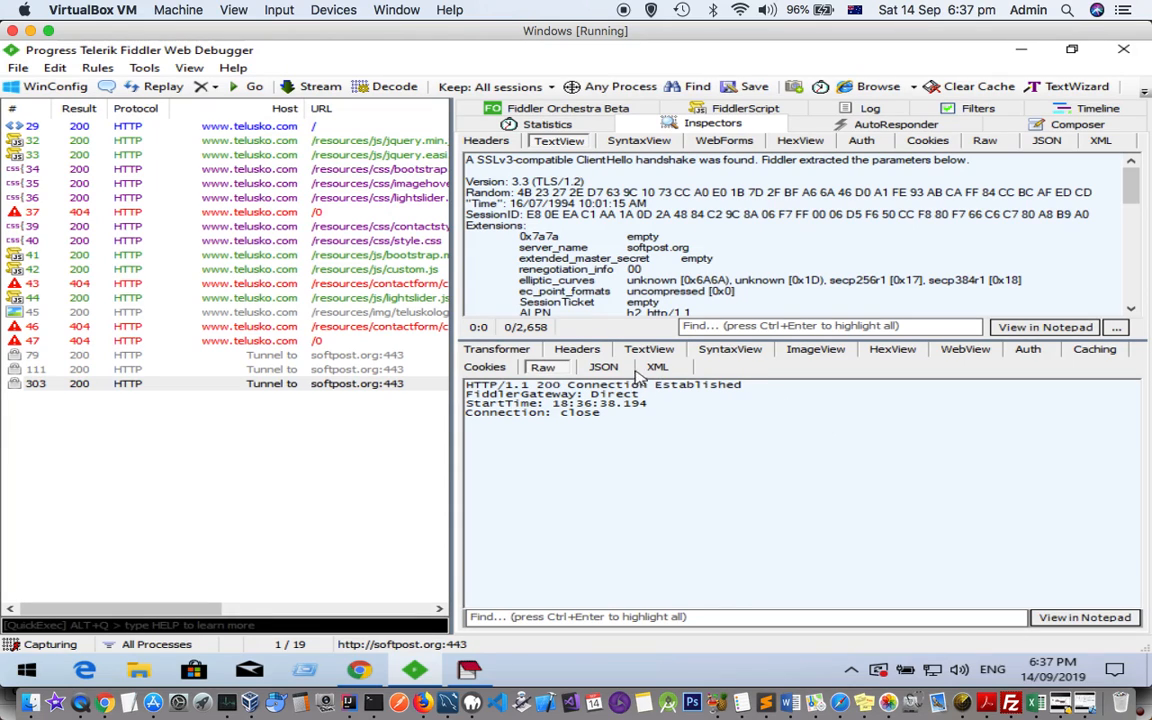
mouse_move(284, 378)
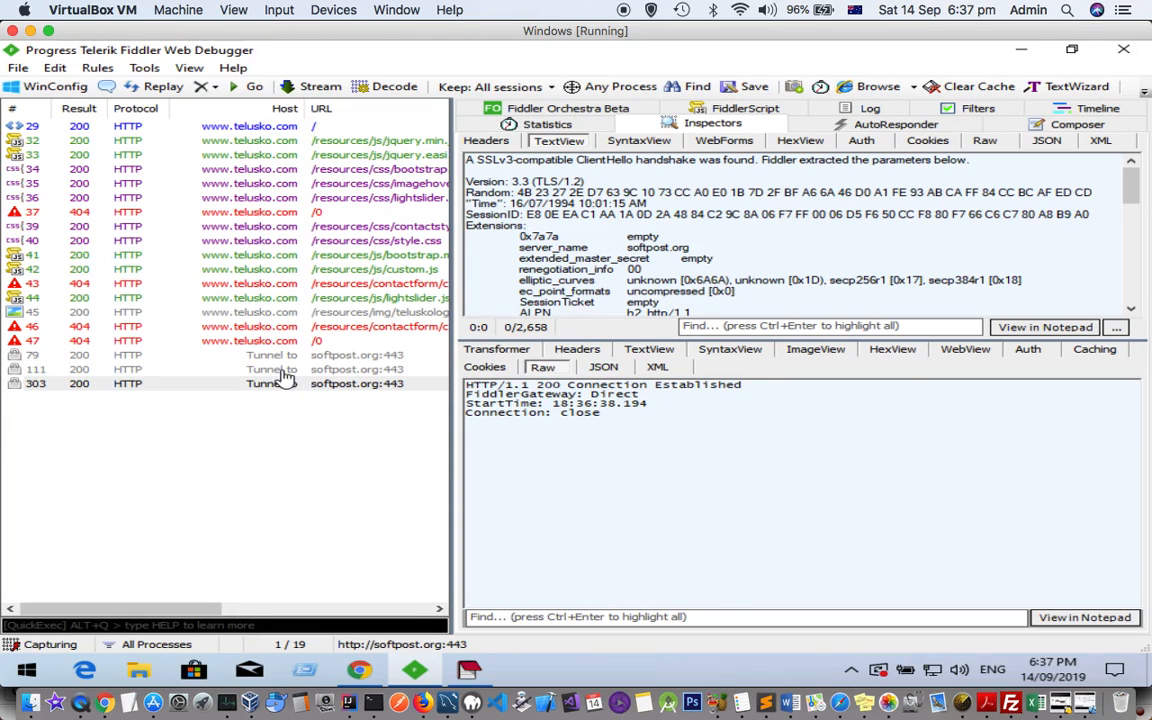
click(648, 348)
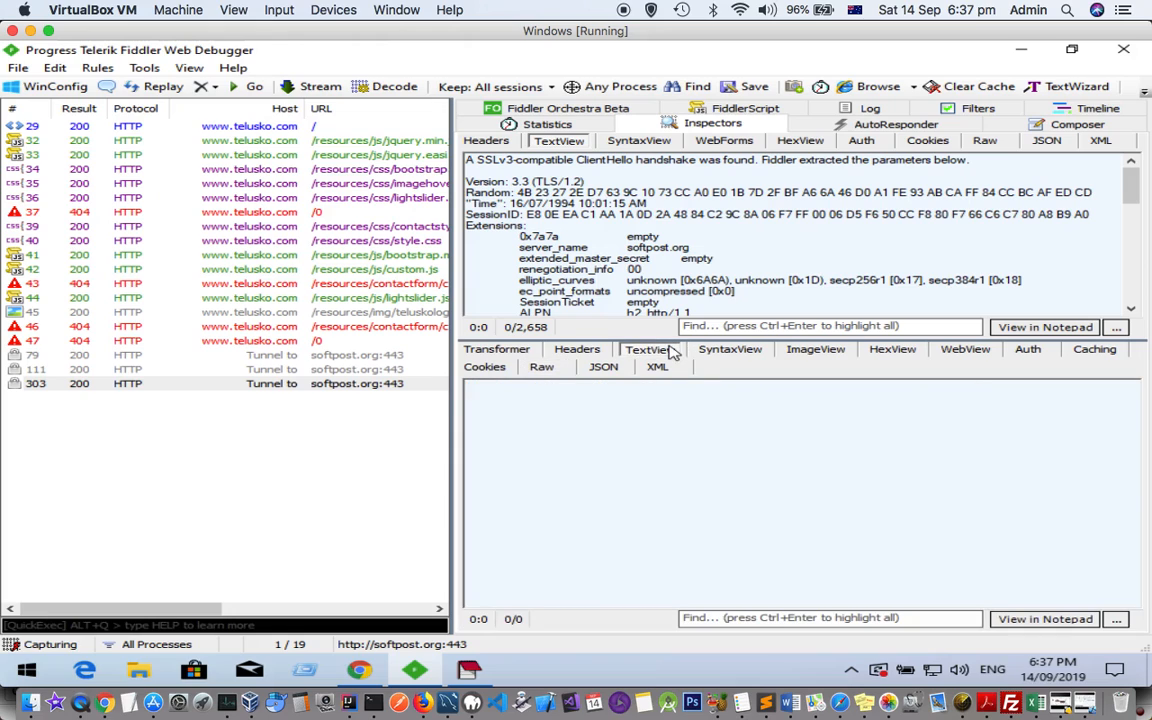
mouse_move(216, 418)
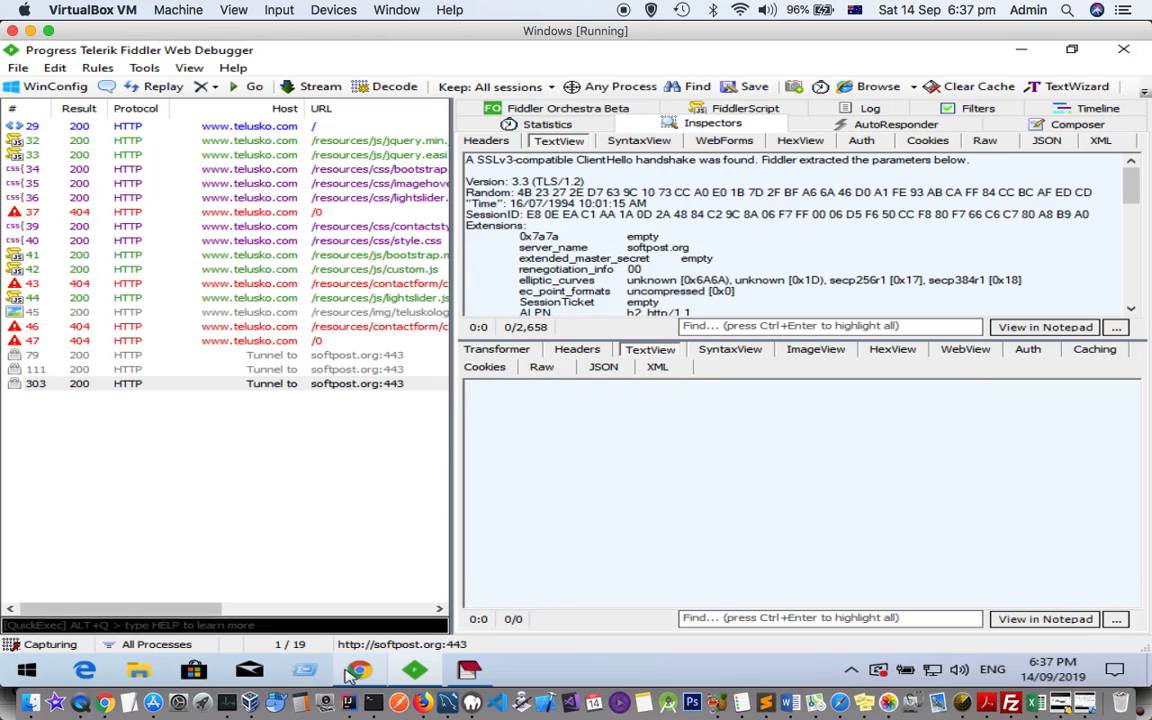
Step: Reload softpost.org in Chrome to generate fresh HTTPS traffic
click(358, 668)
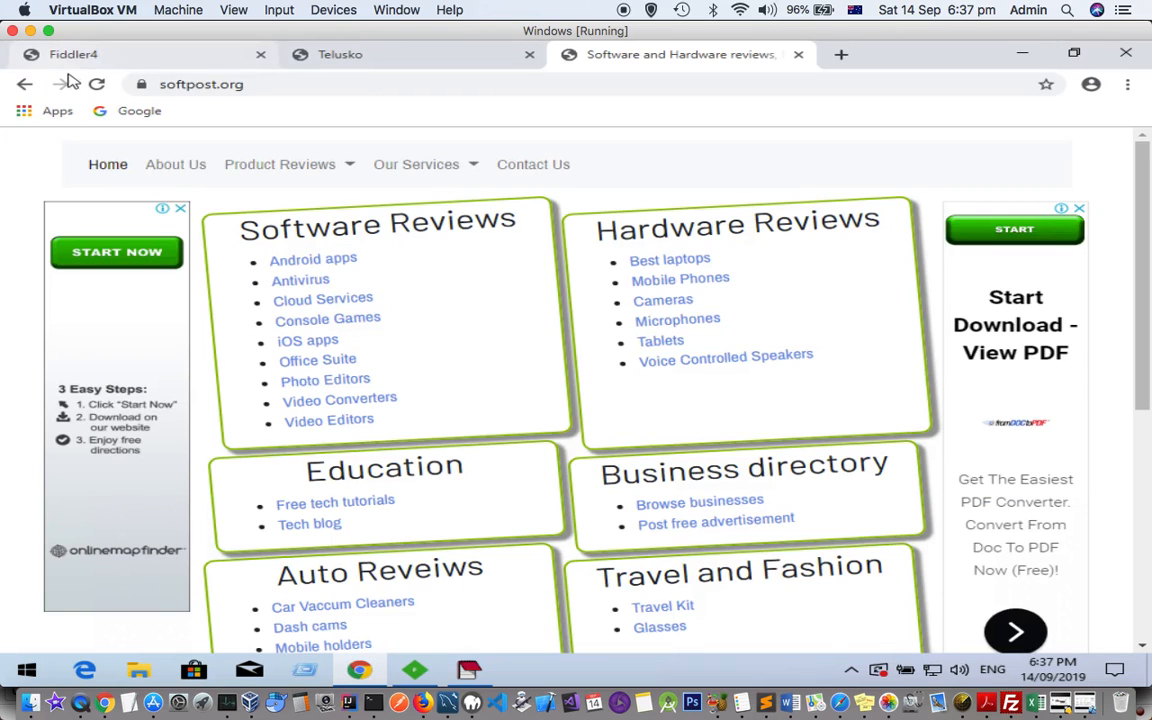
click(96, 84)
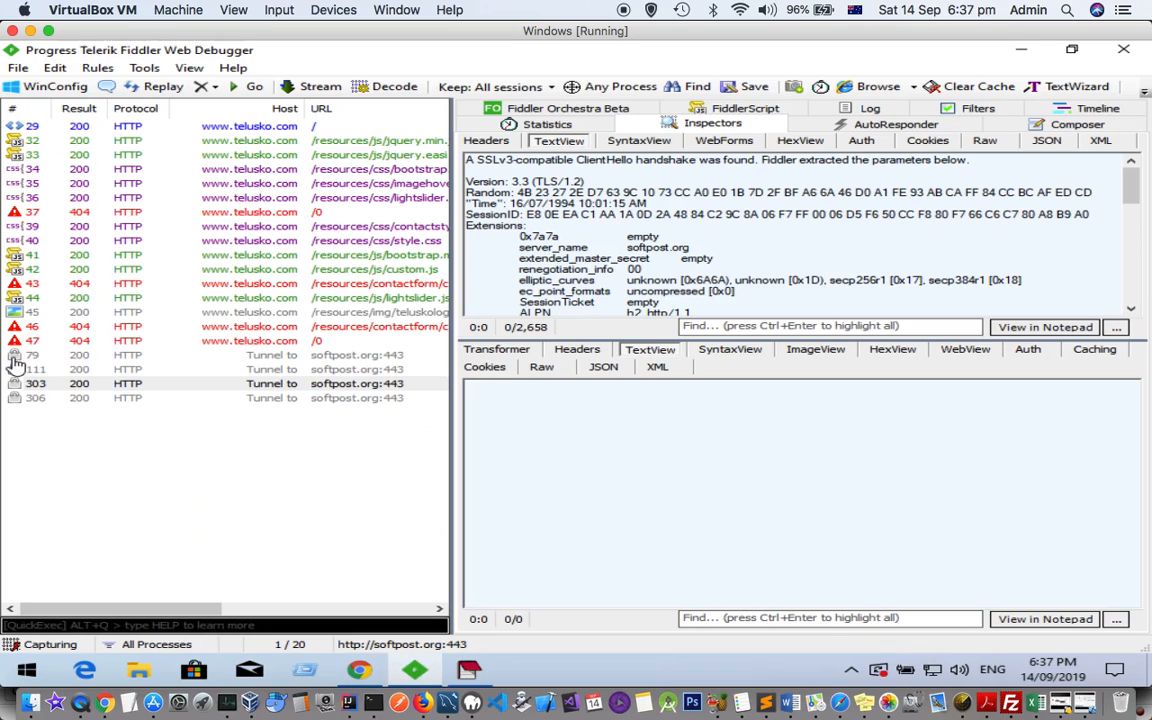
Step: Select the new tunnel, then the decrypted HTTPS softpost.org / request with its encoded response
click(200, 396)
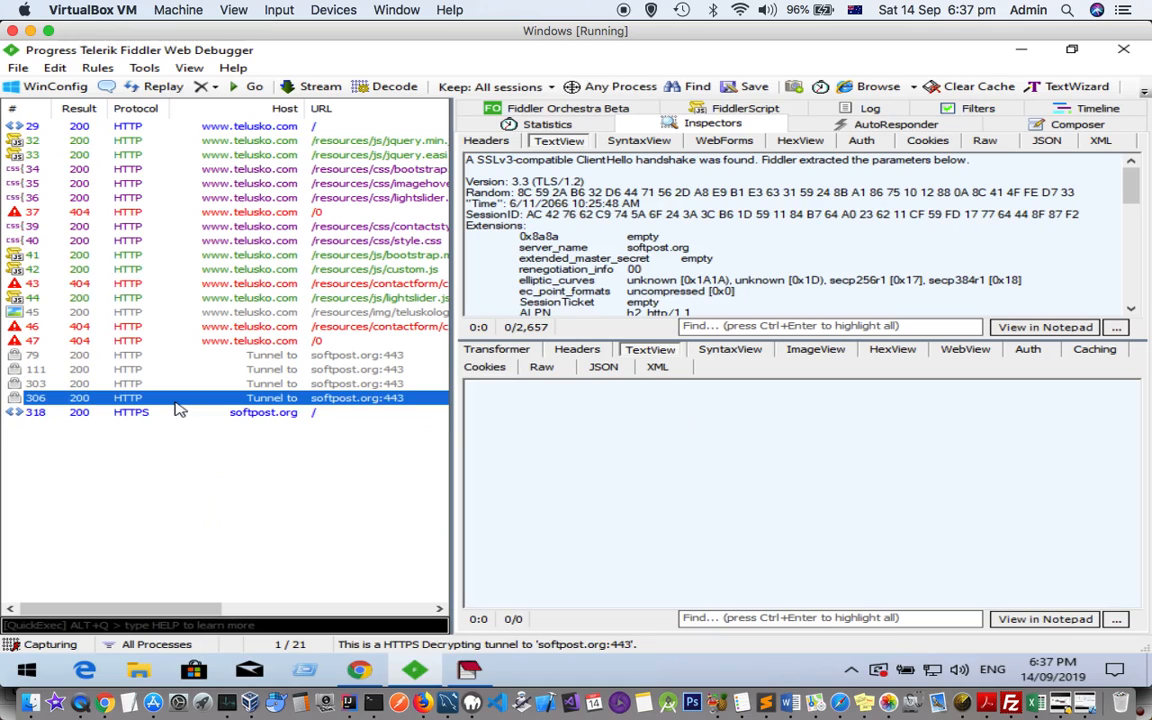
click(264, 412)
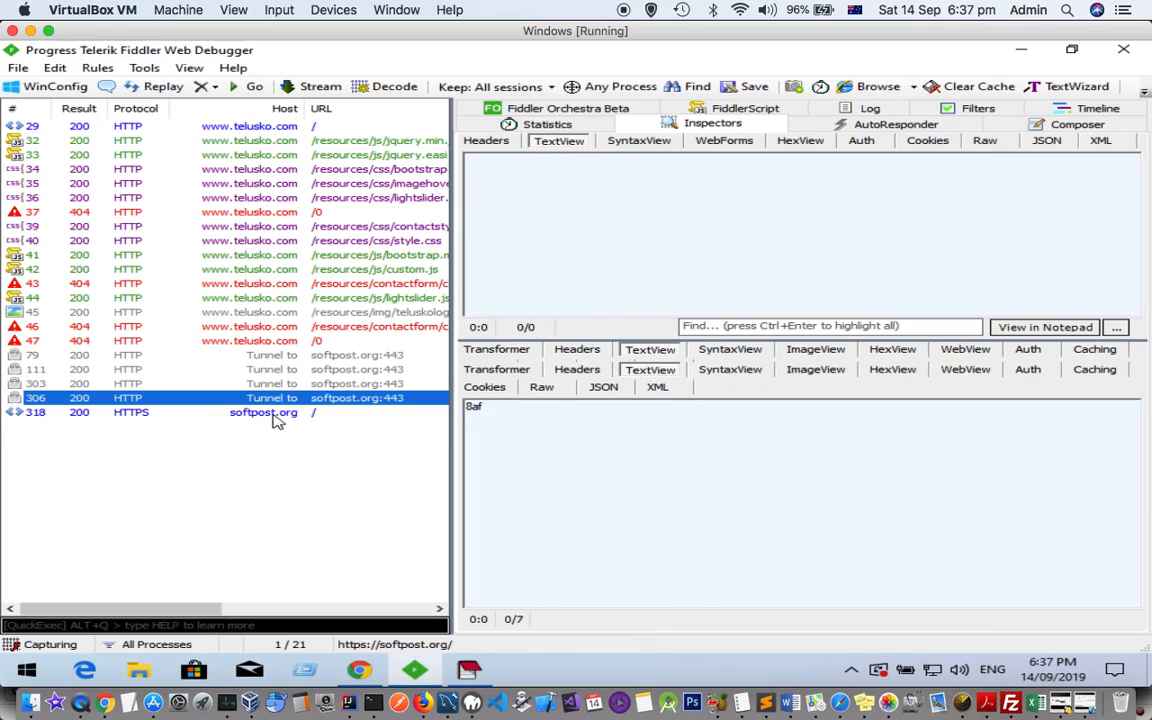
click(264, 412)
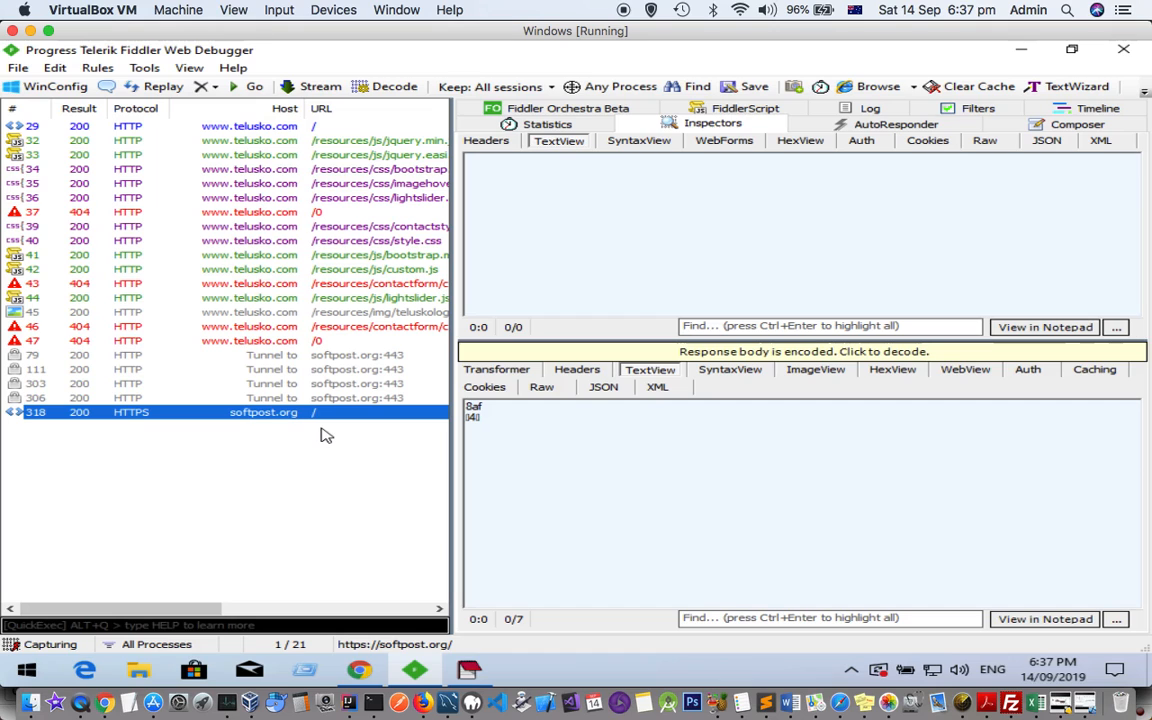
mouse_move(270, 412)
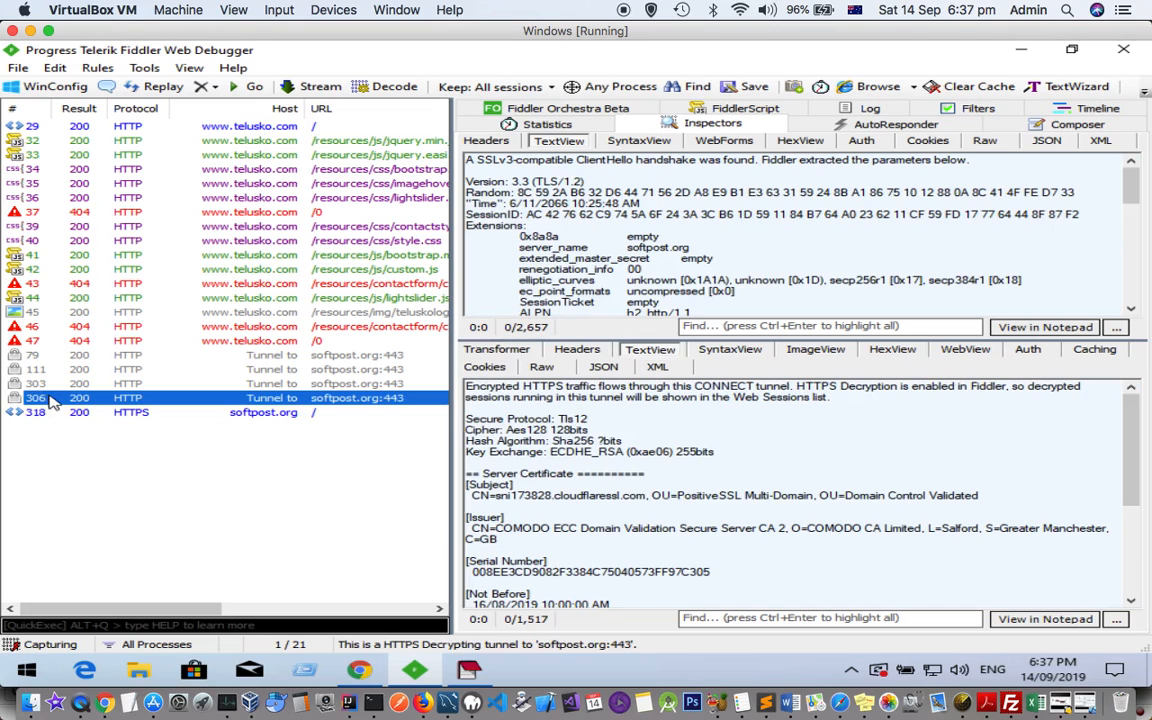
mouse_move(184, 418)
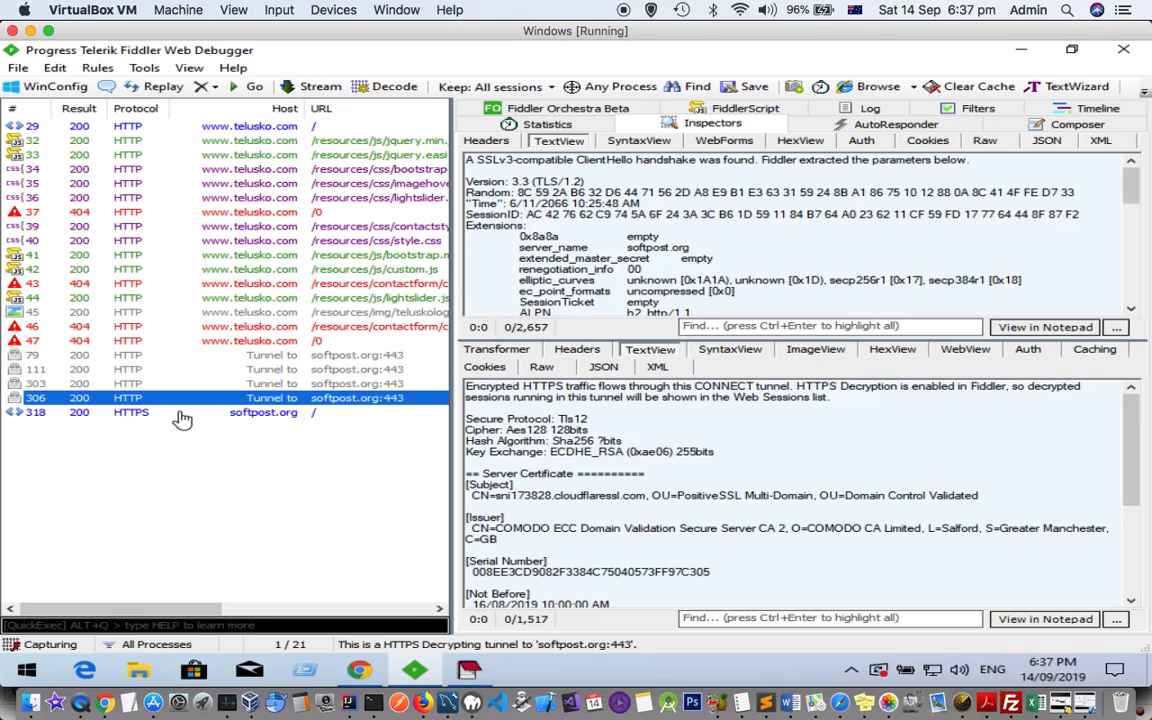
click(160, 412)
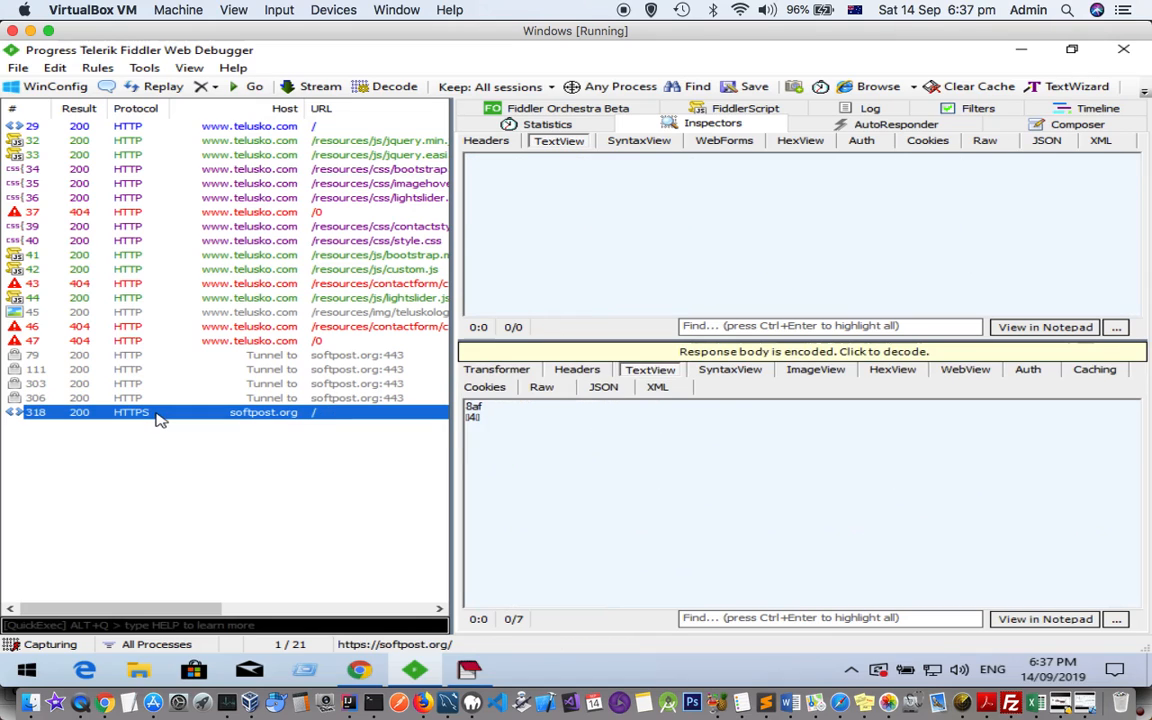
mouse_move(128, 376)
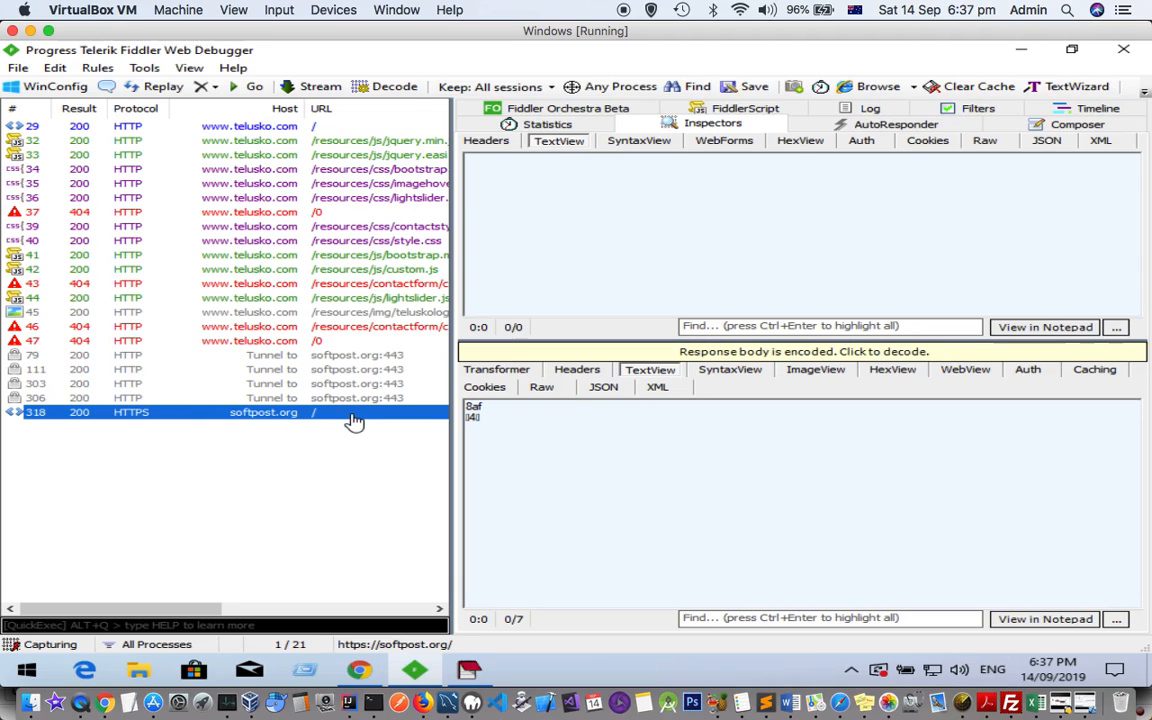
mouse_move(320, 396)
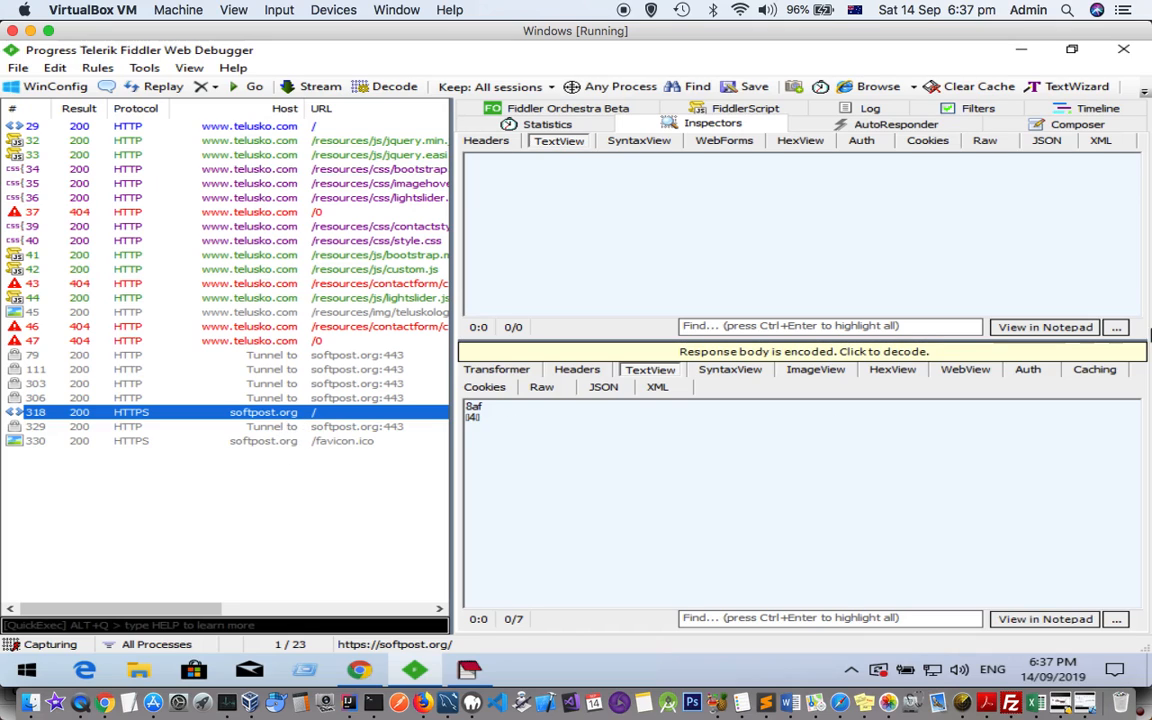
mouse_move(816, 358)
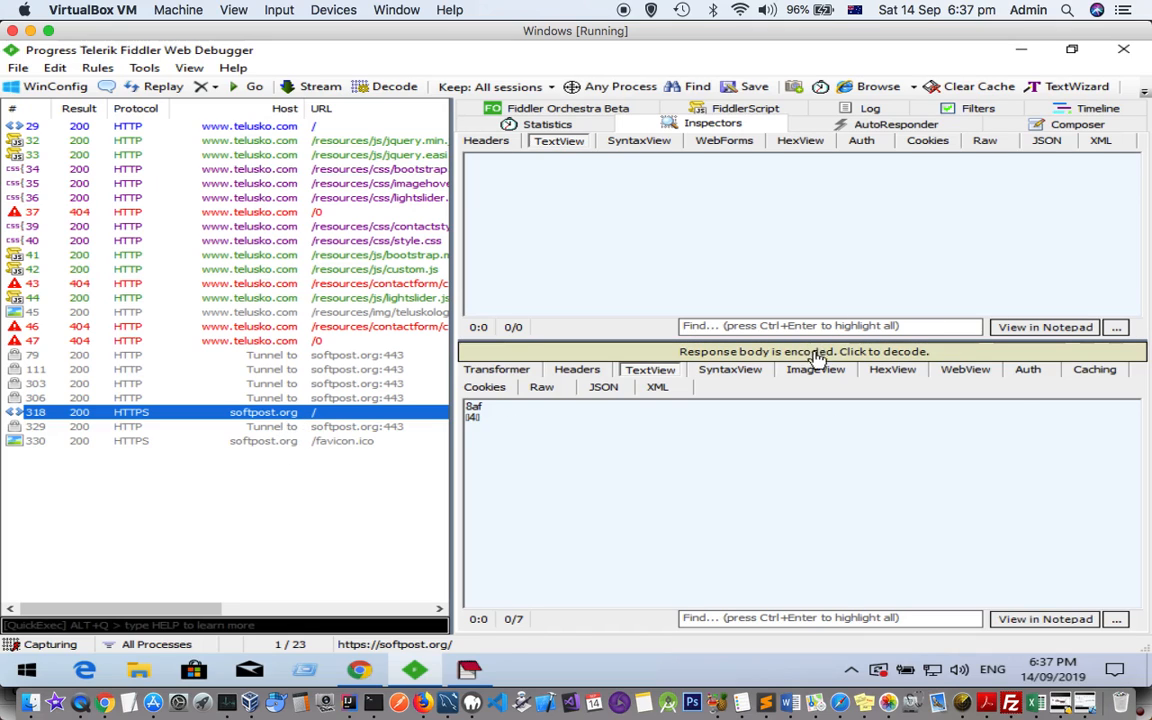
mouse_move(890, 358)
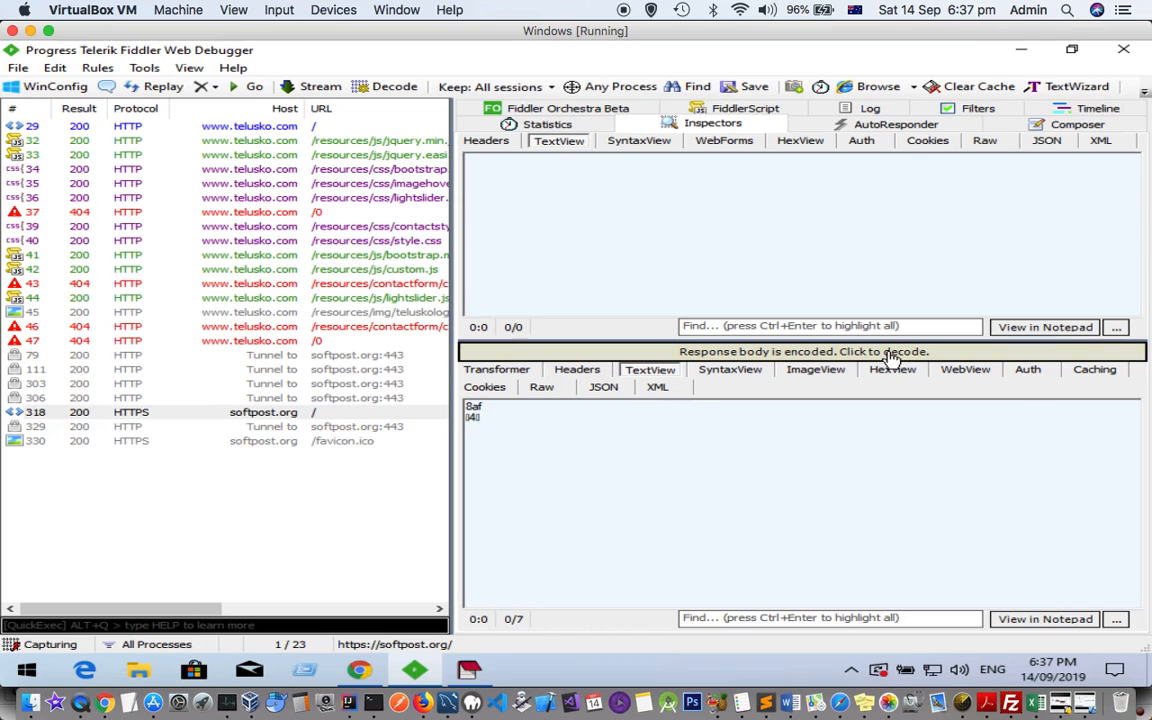
Step: Decode the softpost.org response body and read through its HTML source in TextView
click(802, 352)
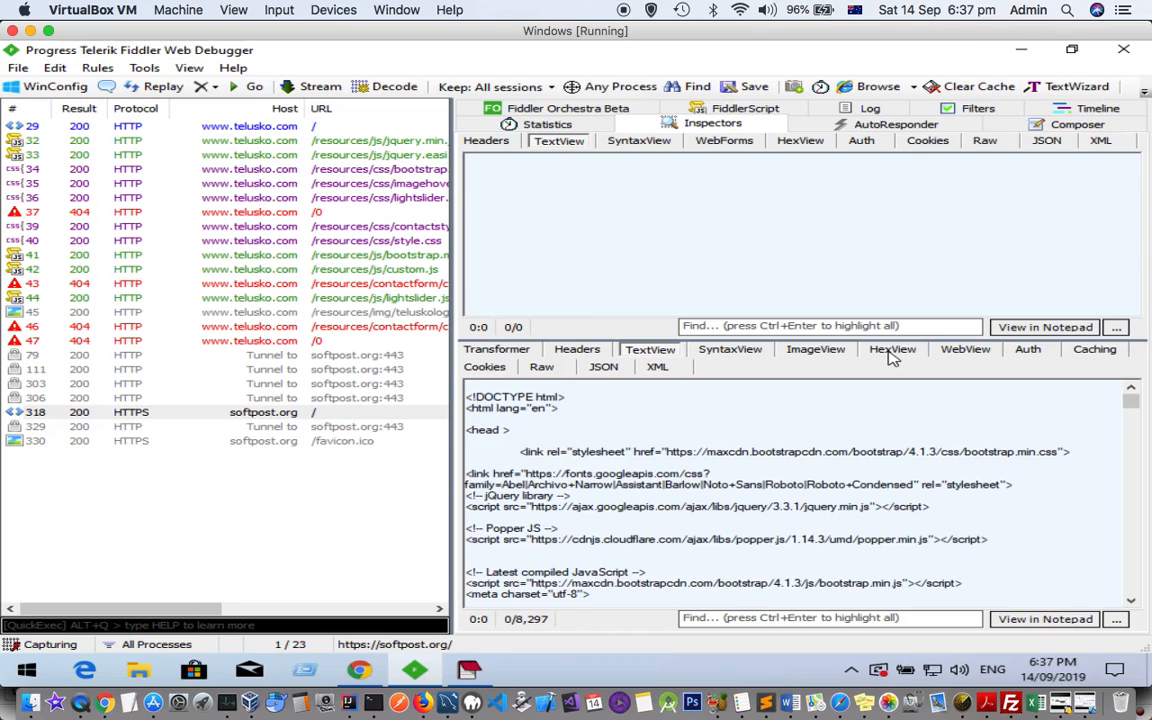
scroll(down, 3)
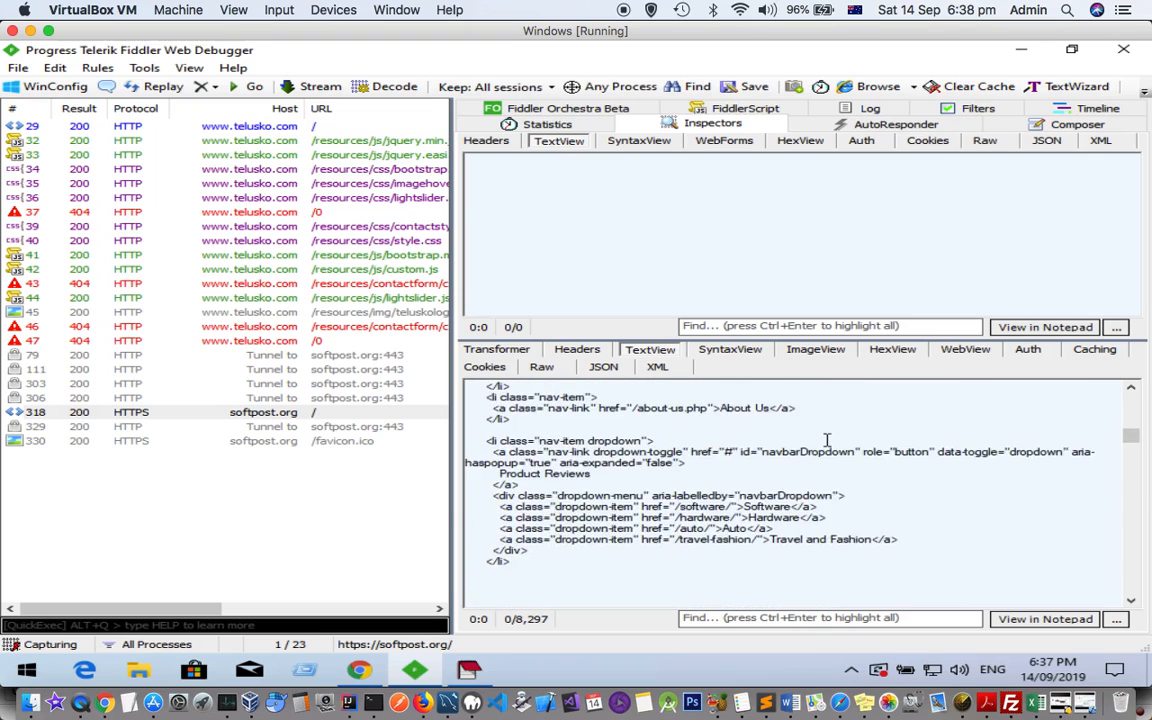
scroll(down, 3)
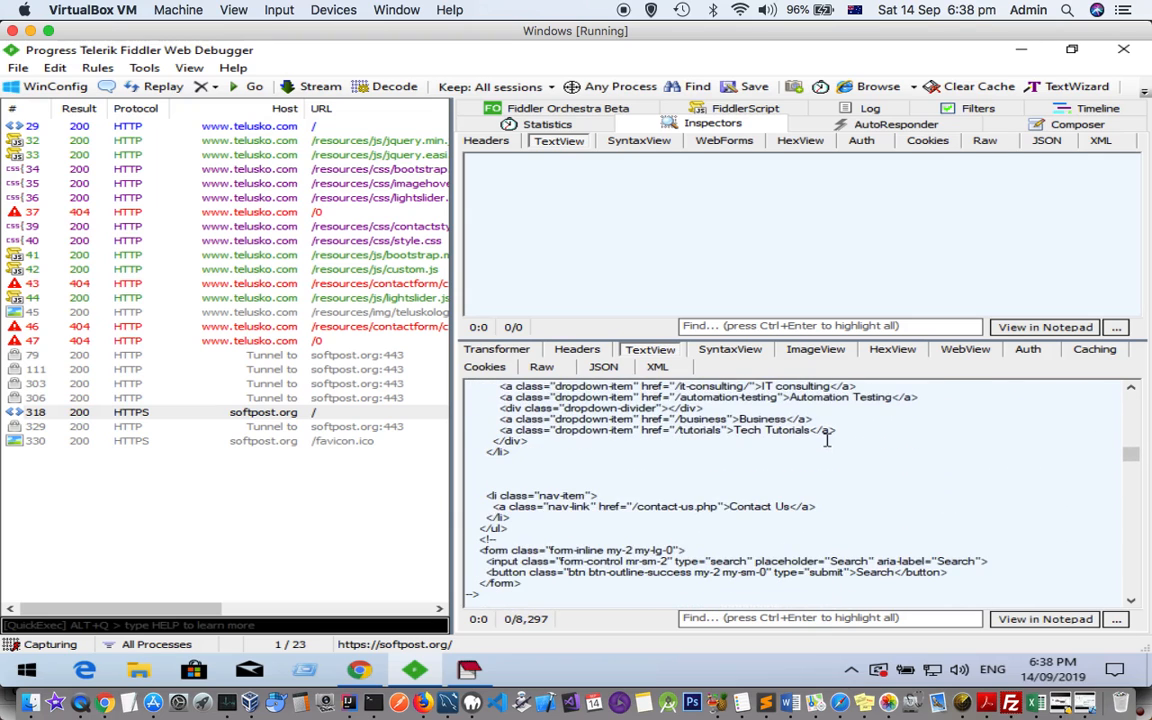
mouse_move(352, 412)
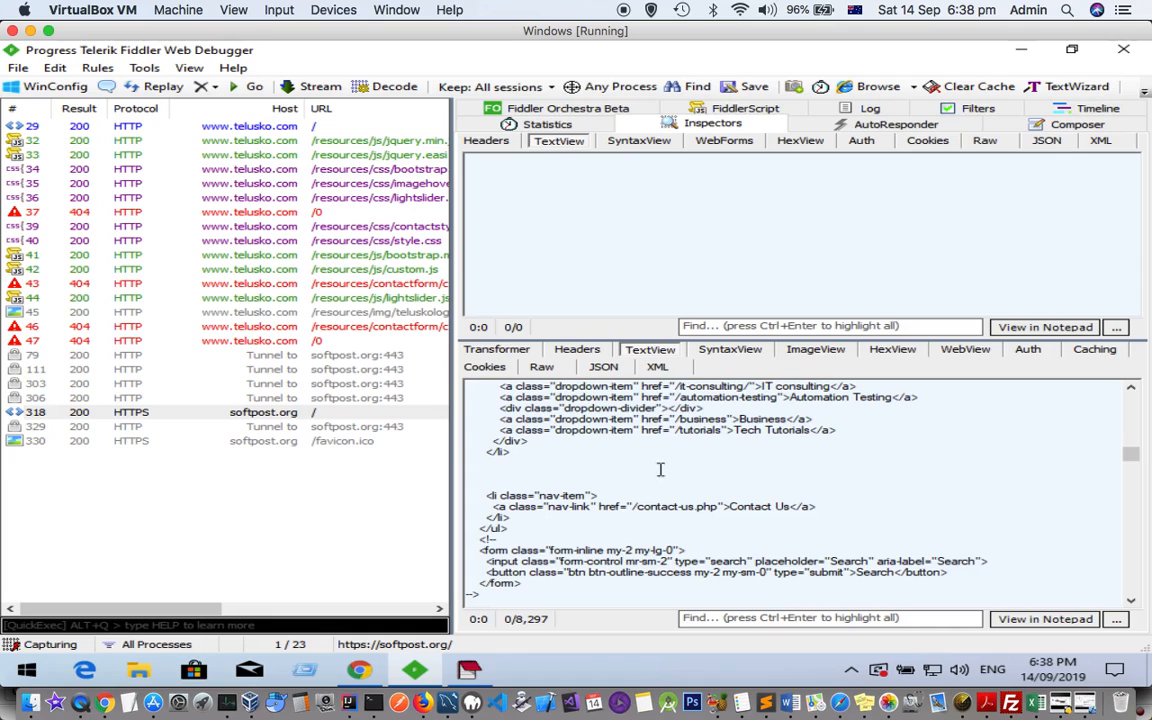
mouse_move(262, 130)
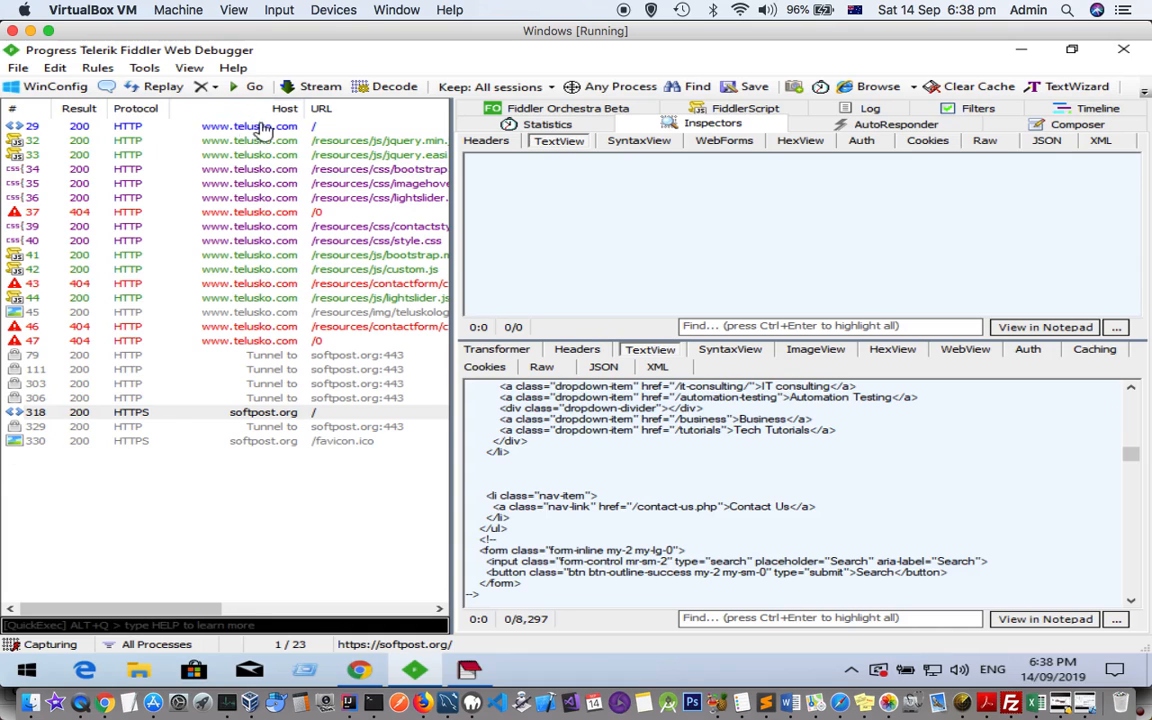
mouse_move(60, 540)
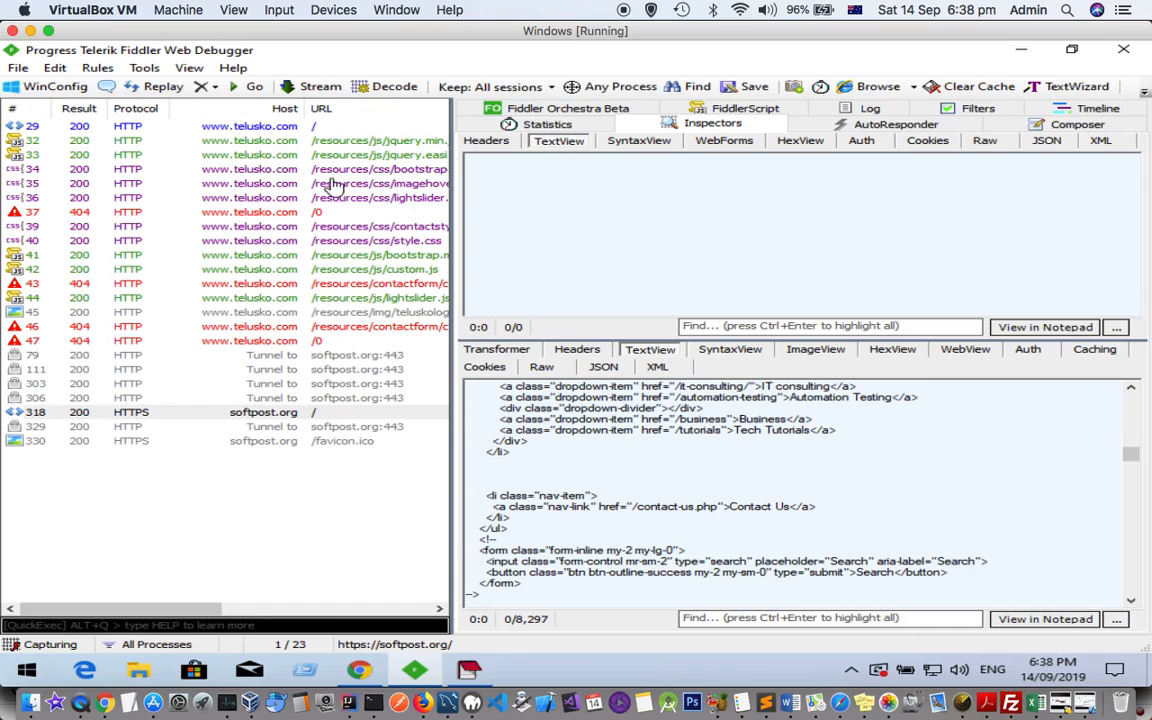
mouse_move(38, 370)
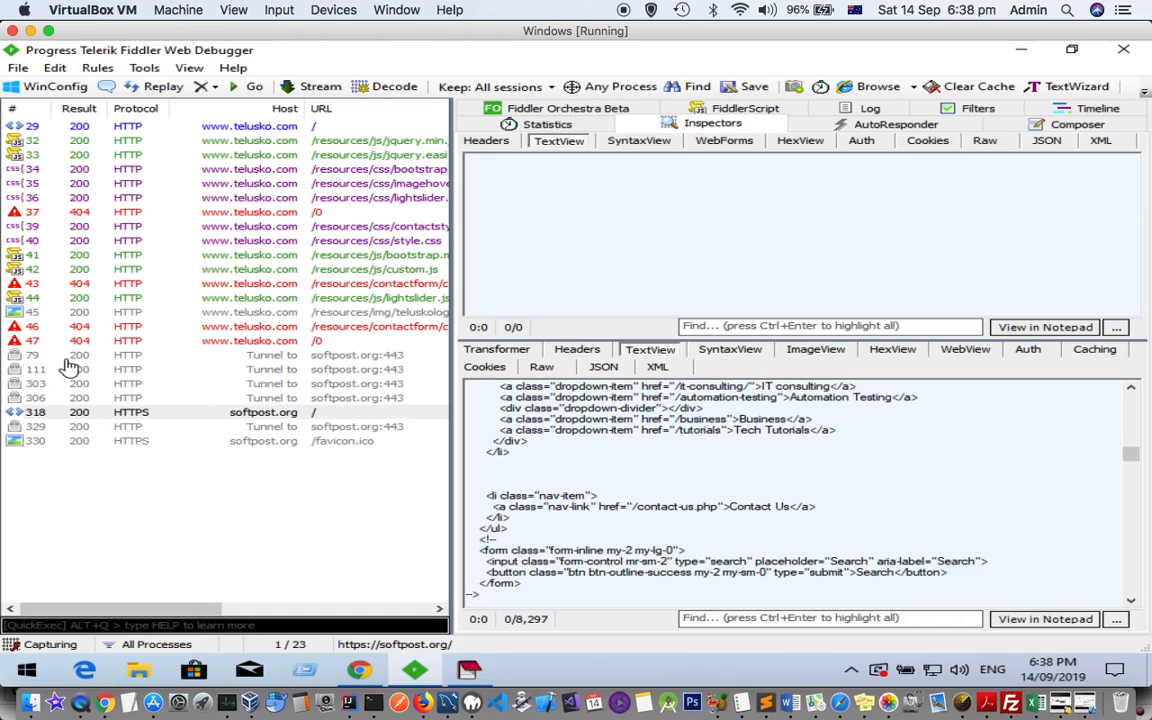
mouse_move(22, 378)
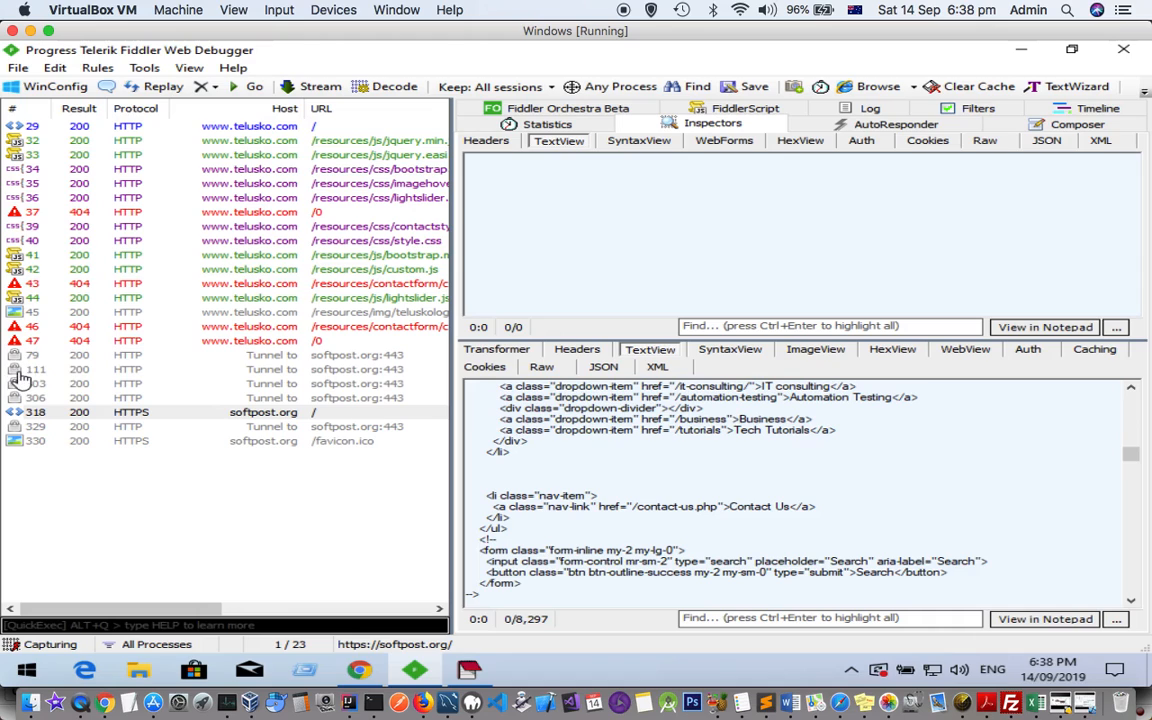
mouse_move(184, 392)
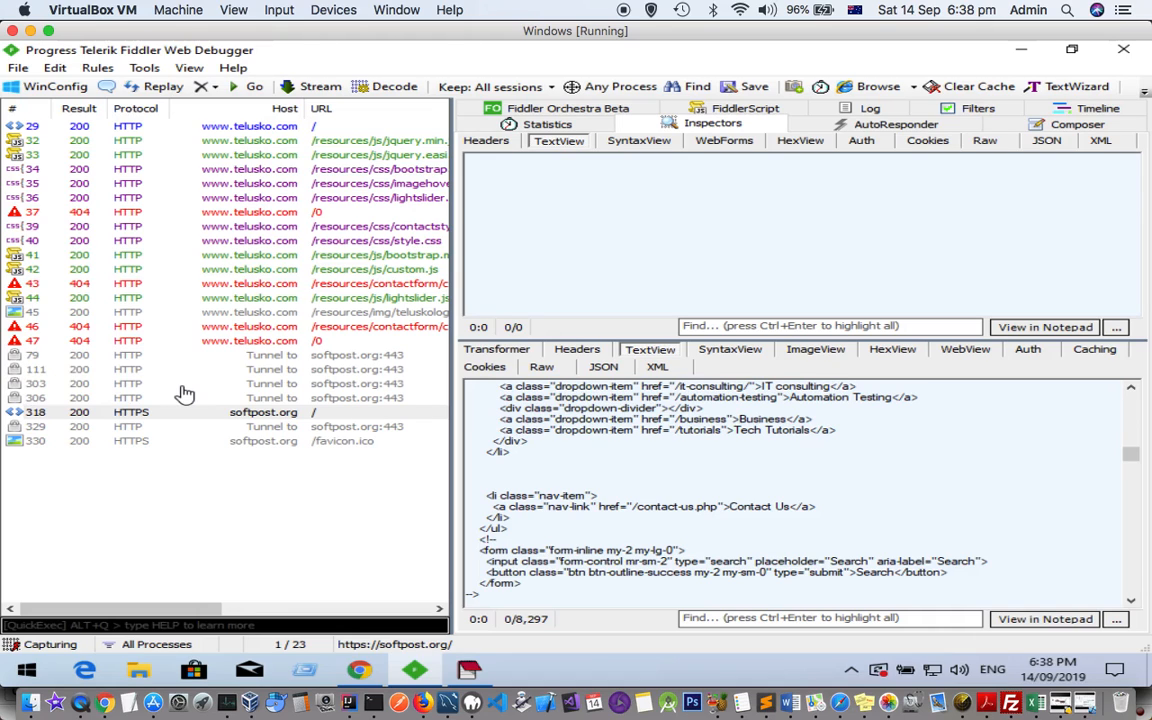
mouse_move(170, 396)
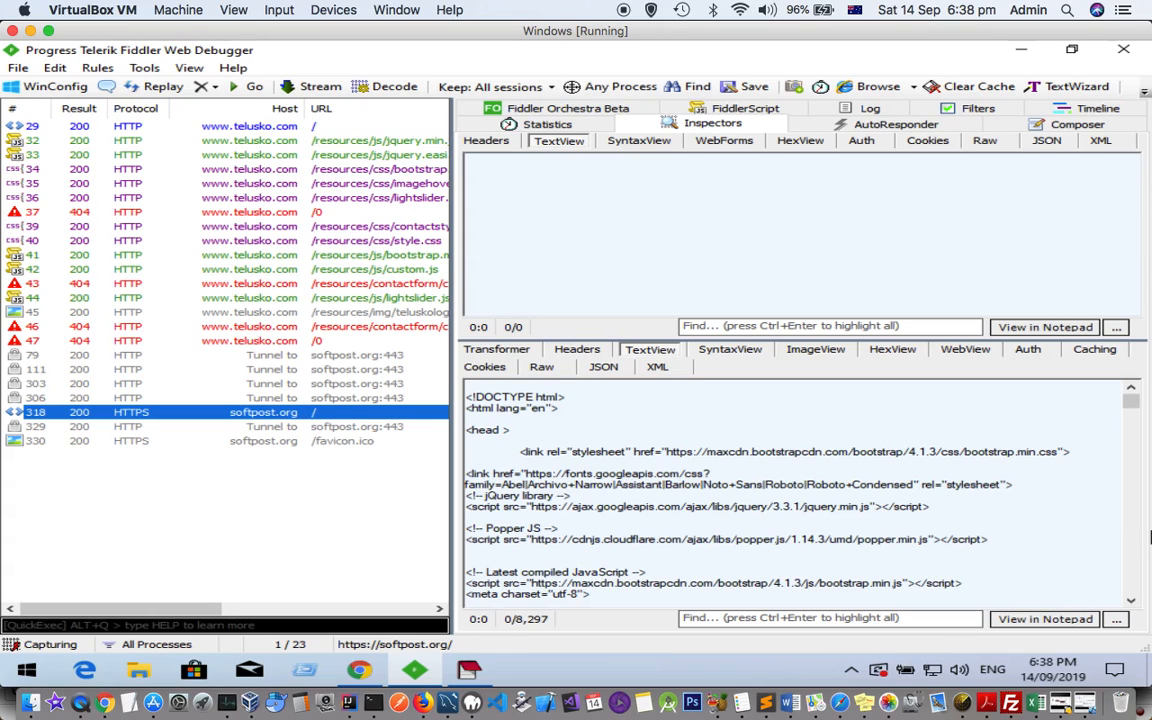
mouse_move(248, 336)
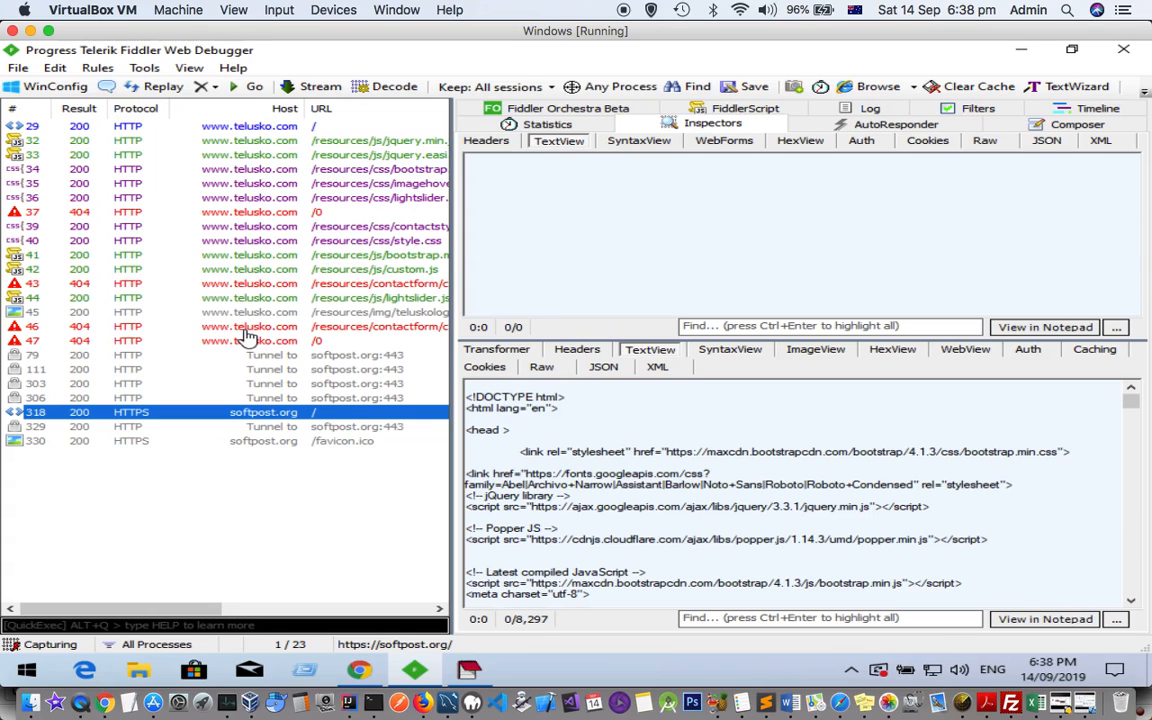